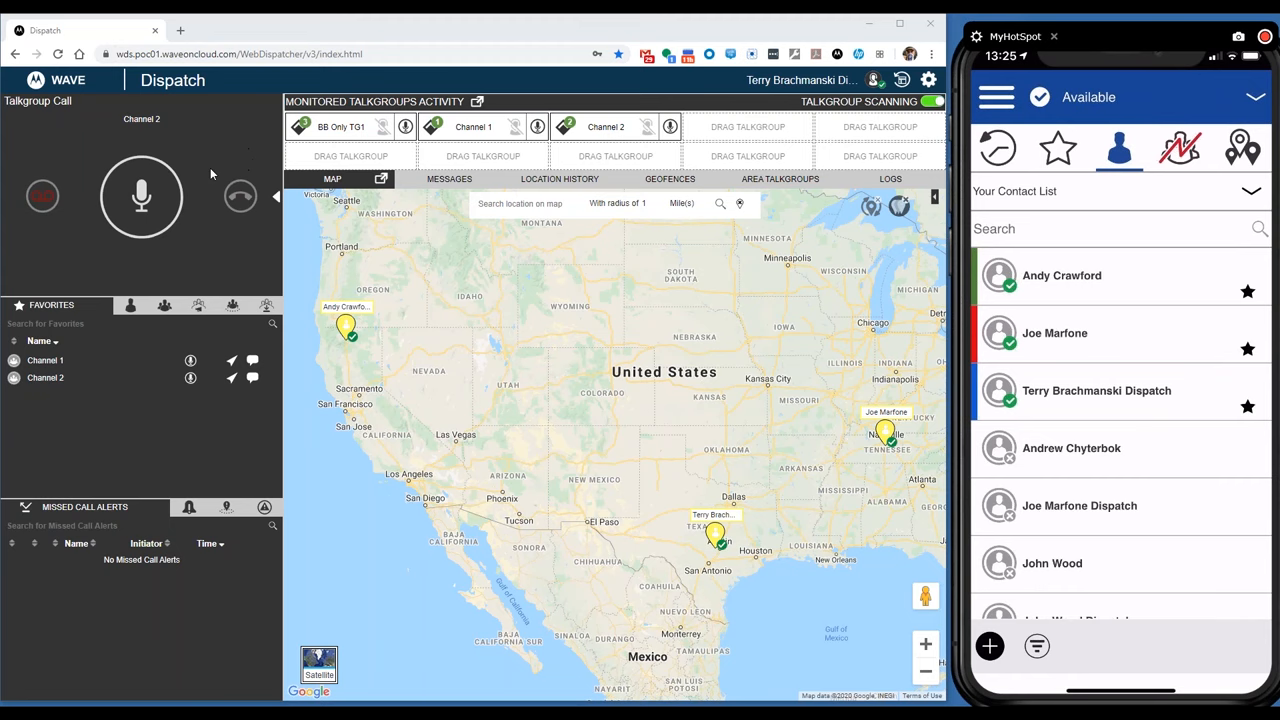
{"action": "mouse_move", "coordinate": [189, 172]}
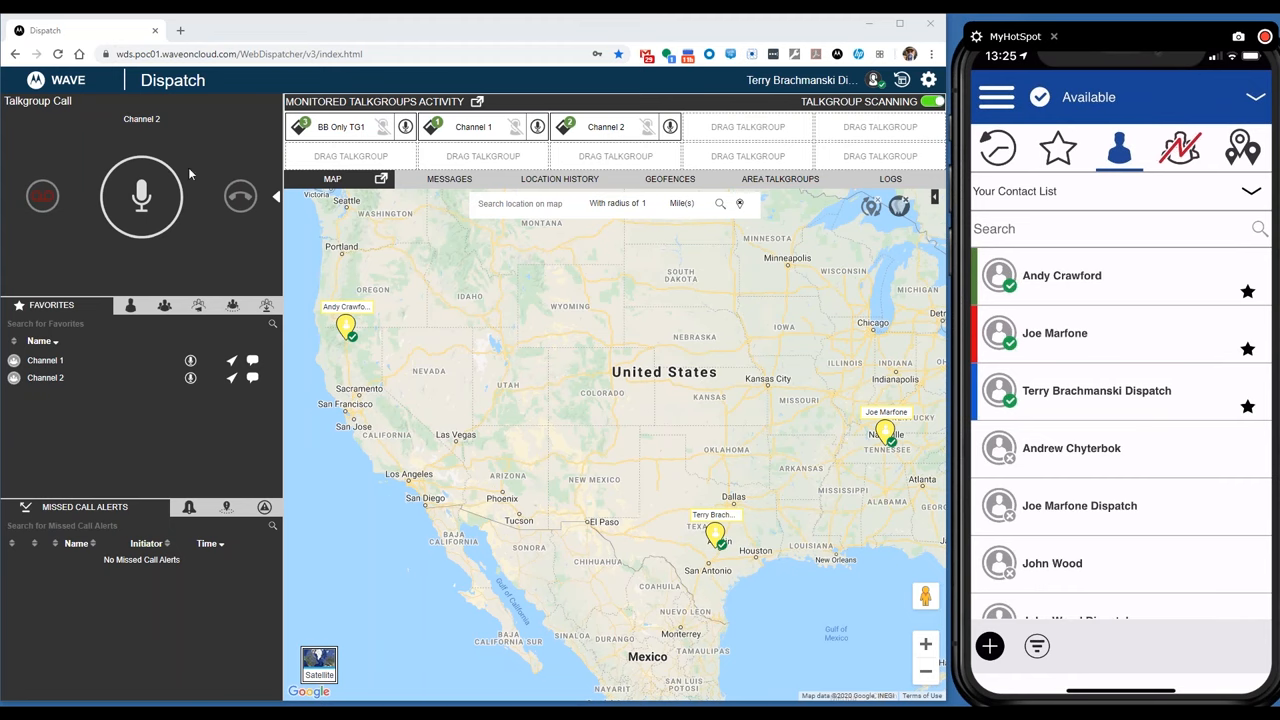
Start a Channel 1 group call from the phone so it appears in Dispatch.
{"action": "left_click", "coordinate": [406, 126]}
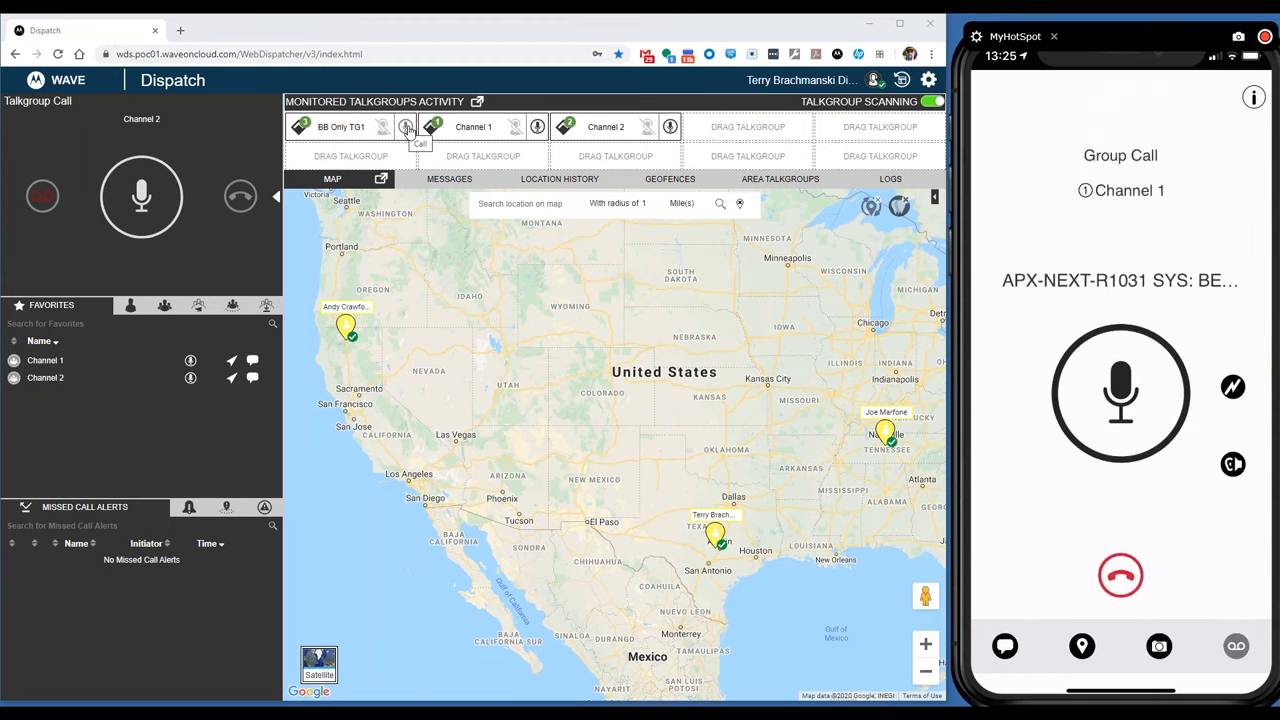
{"action": "left_click", "coordinate": [473, 126]}
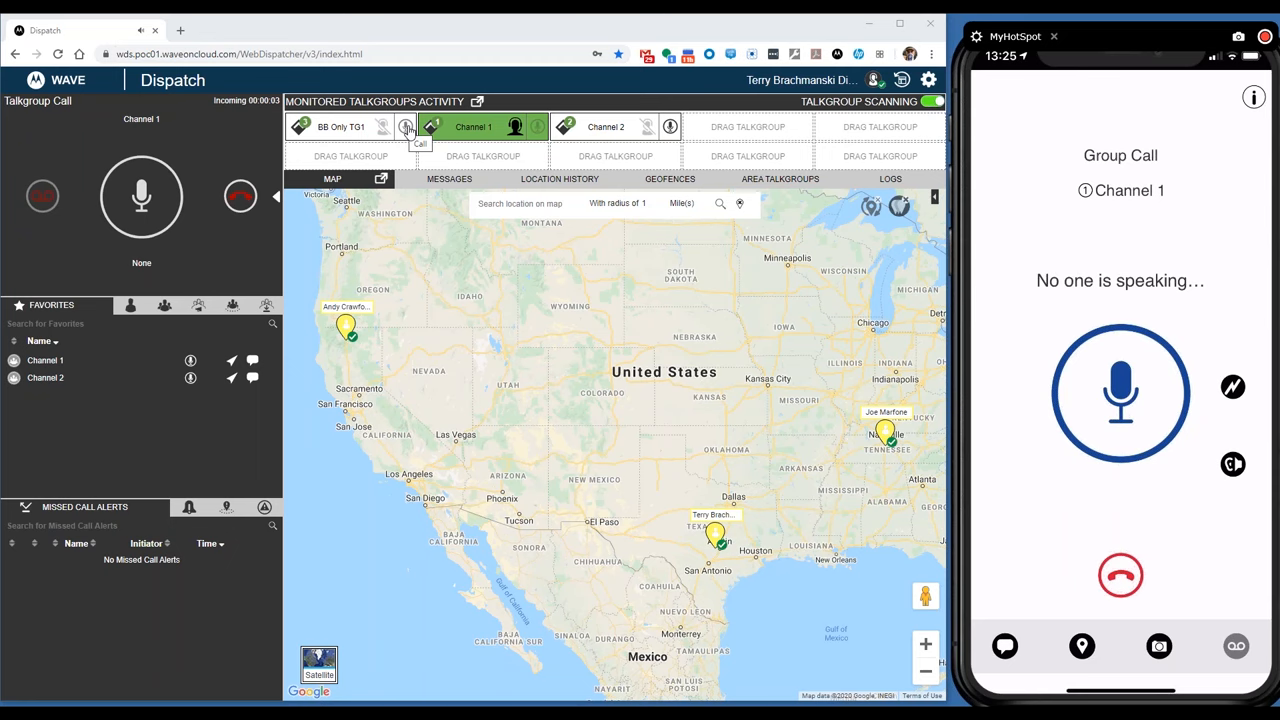
{"action": "left_click", "coordinate": [1120, 575]}
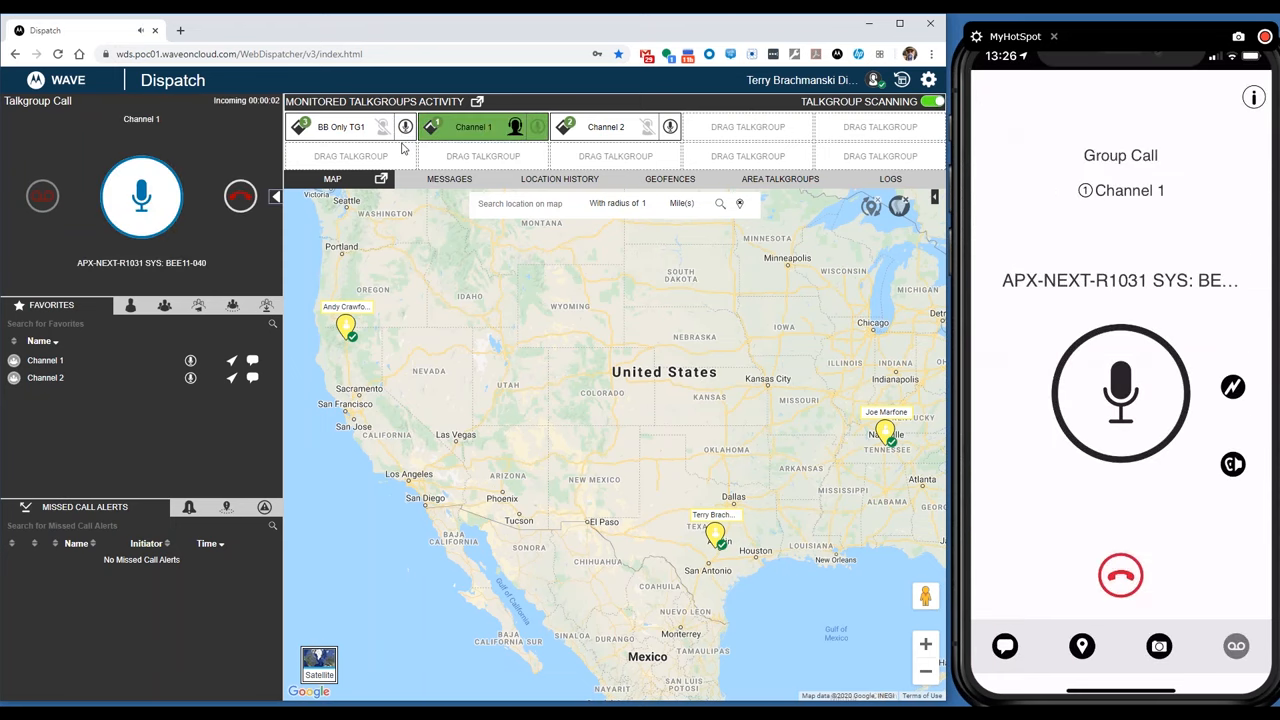
Respond on the Channel 1 call using the console's push-to-talk microphone.
{"action": "left_click", "coordinate": [141, 196]}
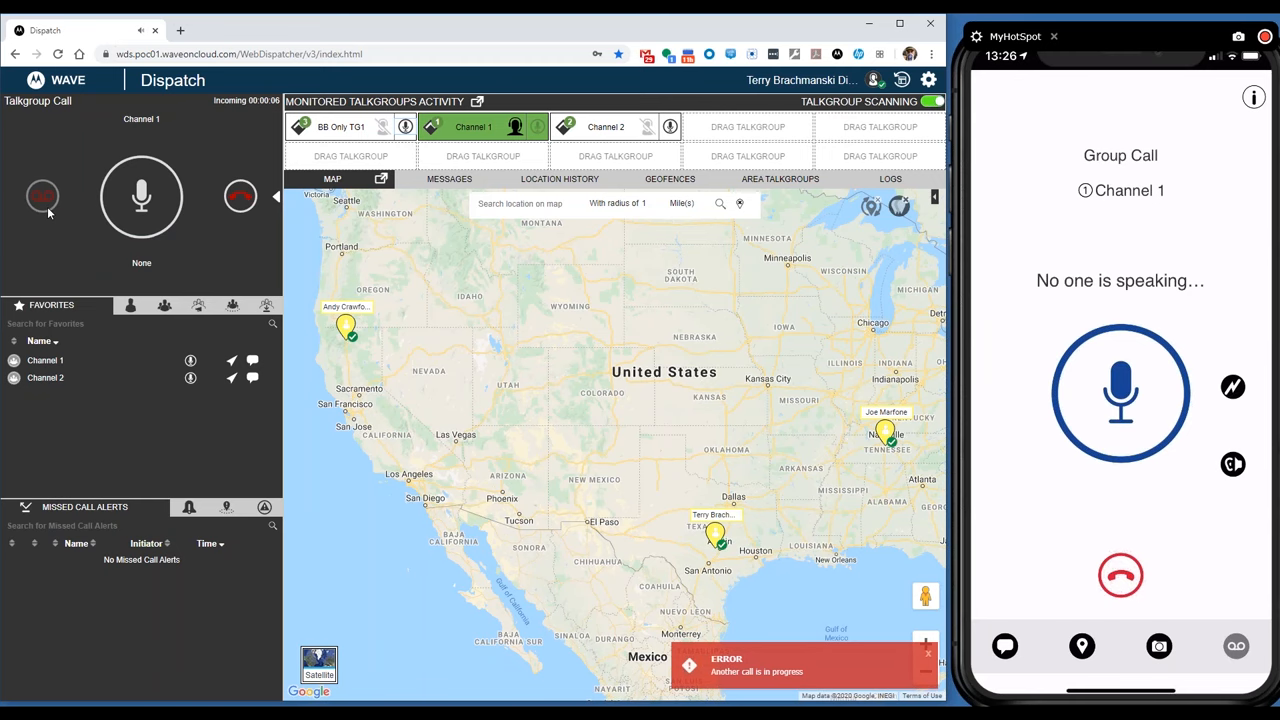
{"action": "left_click", "coordinate": [141, 196]}
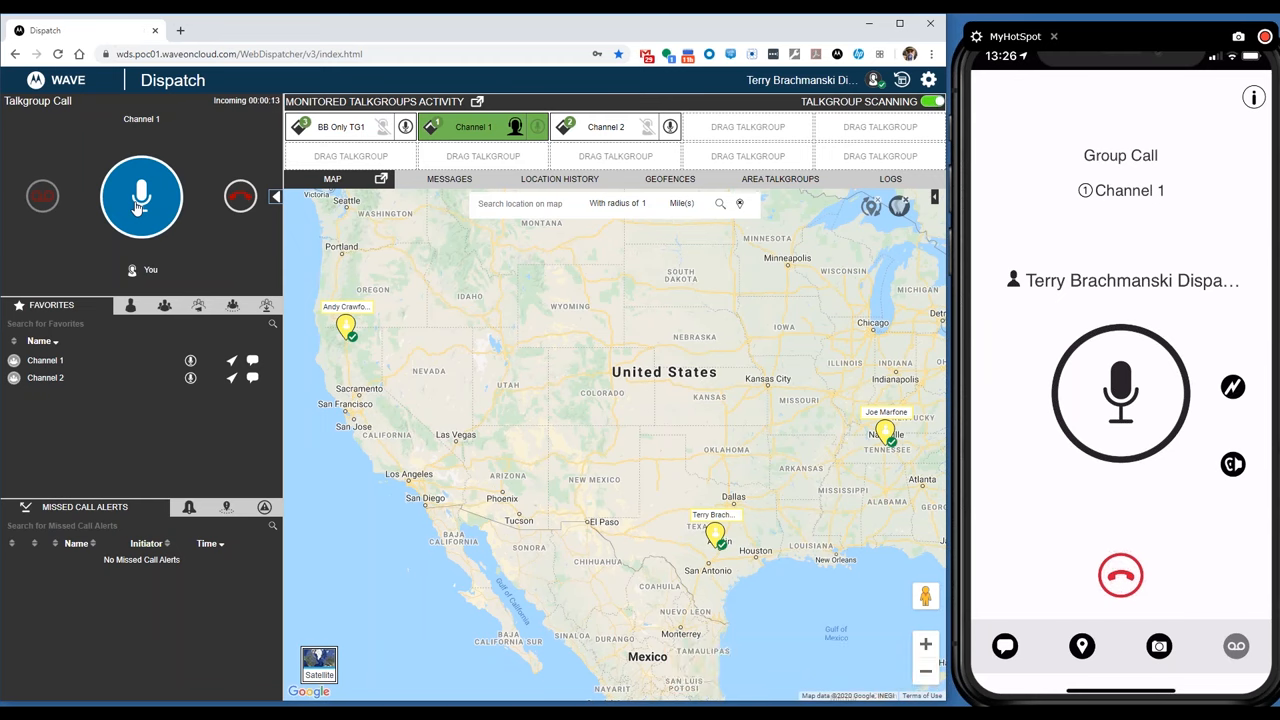
{"action": "left_click", "coordinate": [141, 196]}
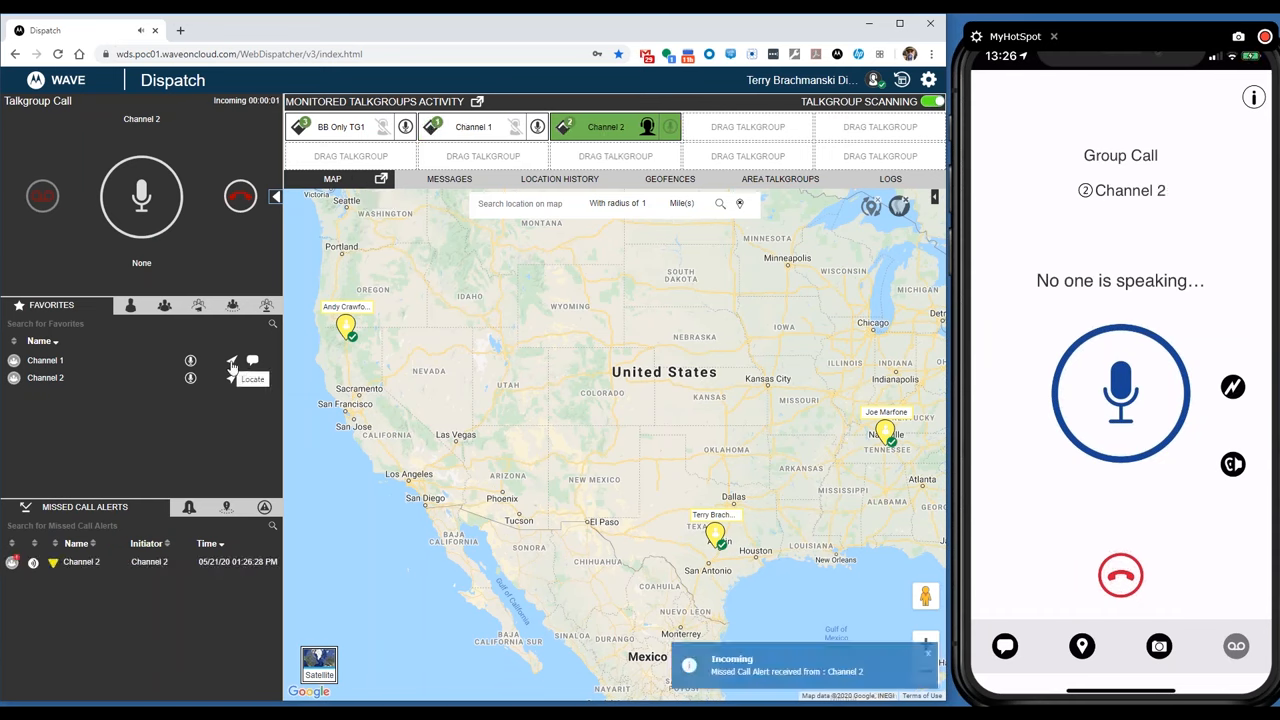
Let the Channel 2 call become a missed-call alert, then open Channel 1's message thread.
{"action": "left_click", "coordinate": [45, 360]}
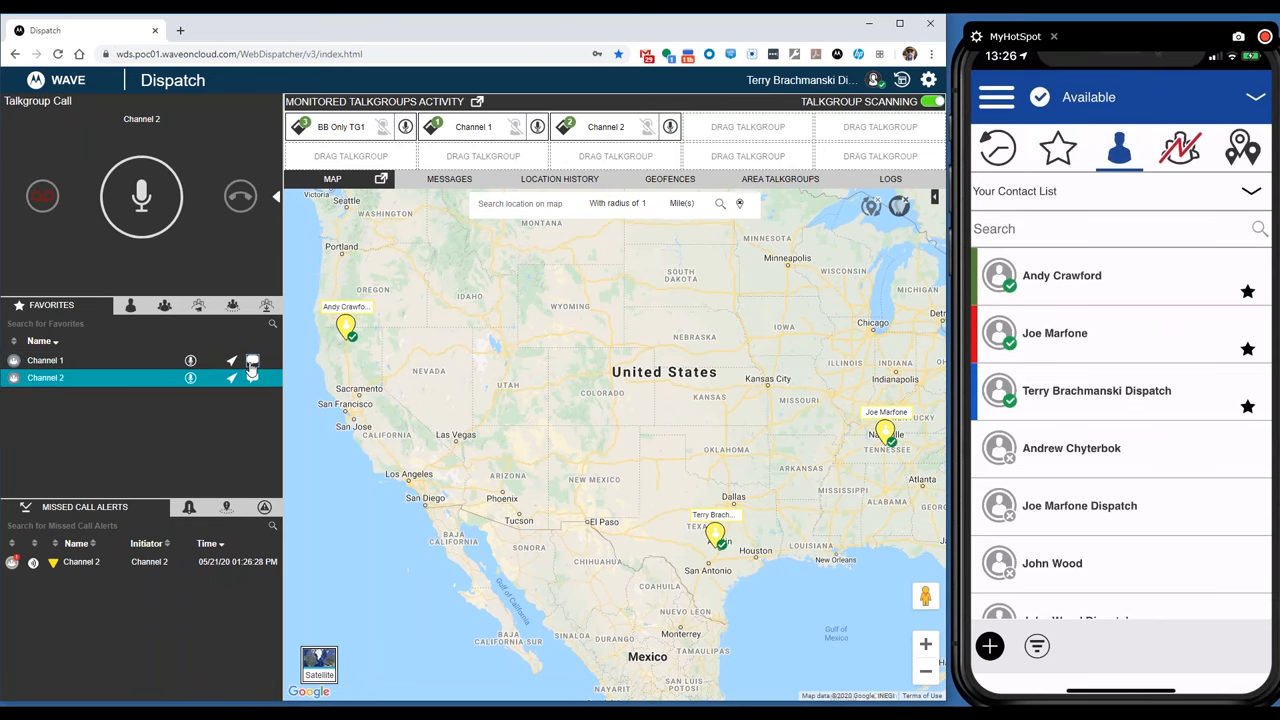
{"action": "left_click", "coordinate": [449, 178]}
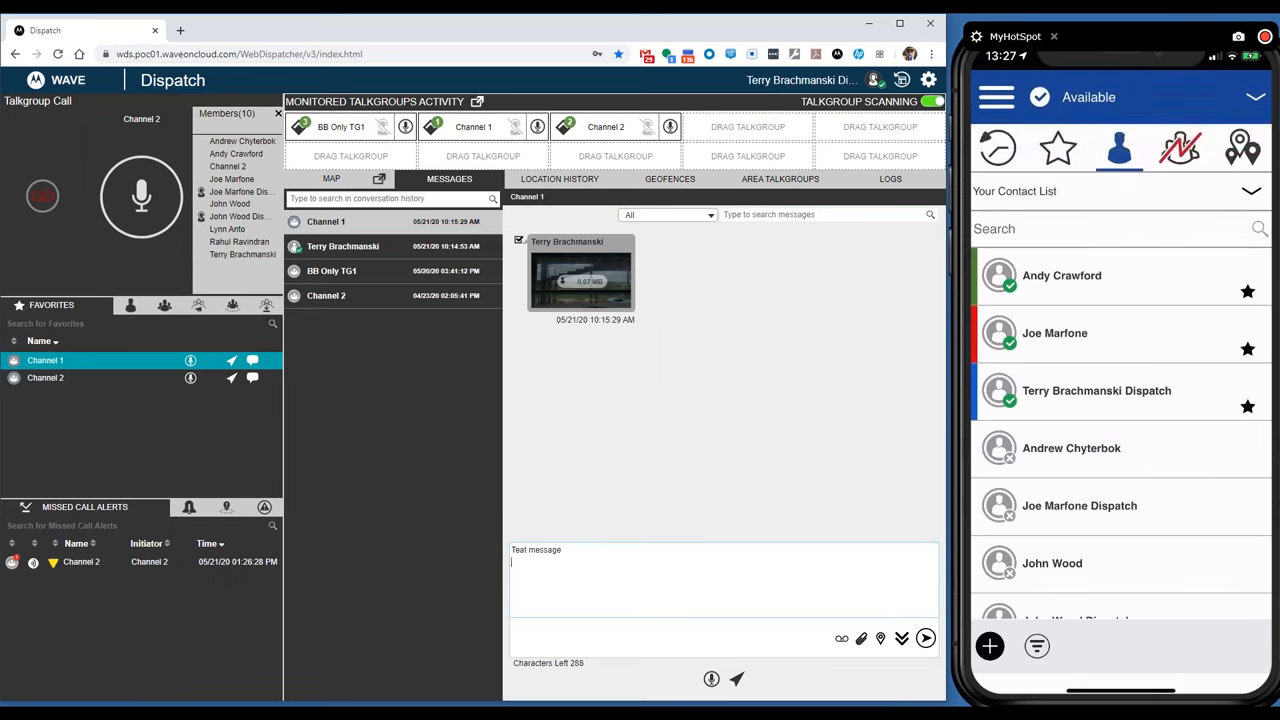
Send a test message to Channel 1, then browse the BB Only TG1 and Channel 2 threads.
{"action": "left_click", "coordinate": [925, 638]}
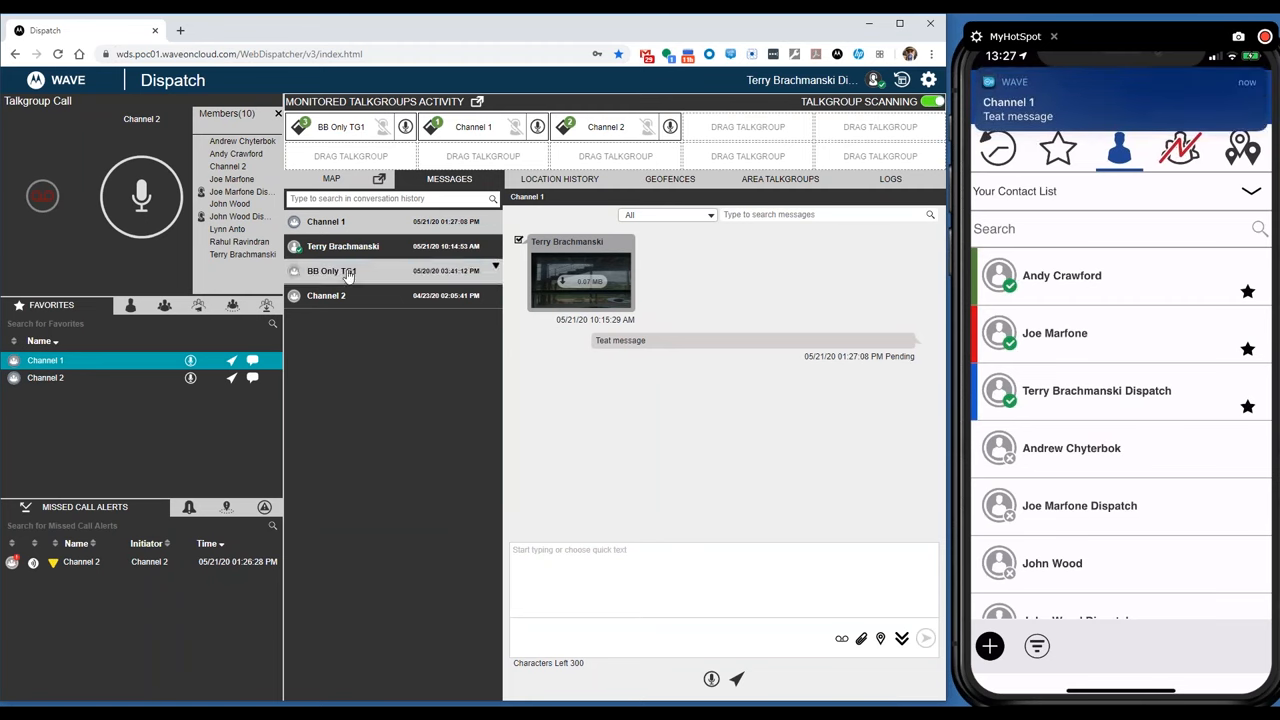
{"action": "left_click", "coordinate": [331, 270]}
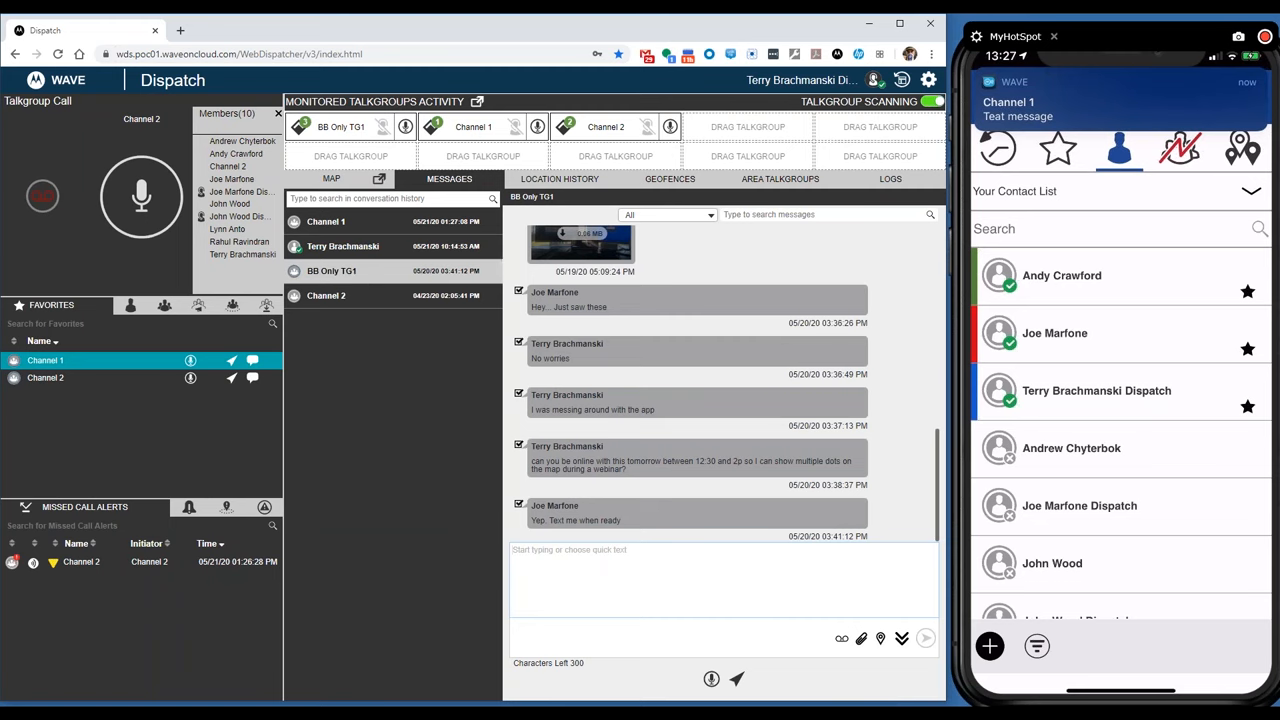
{"action": "left_click", "coordinate": [326, 295]}
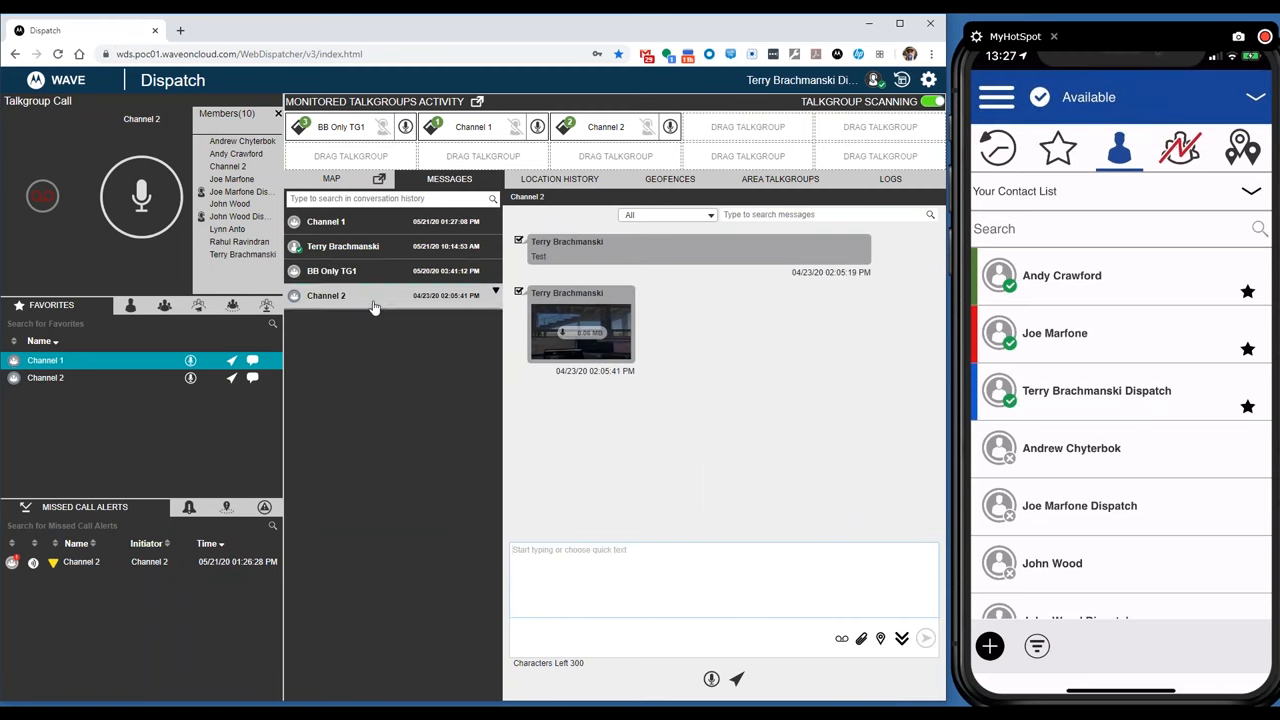
{"action": "left_click", "coordinate": [861, 638]}
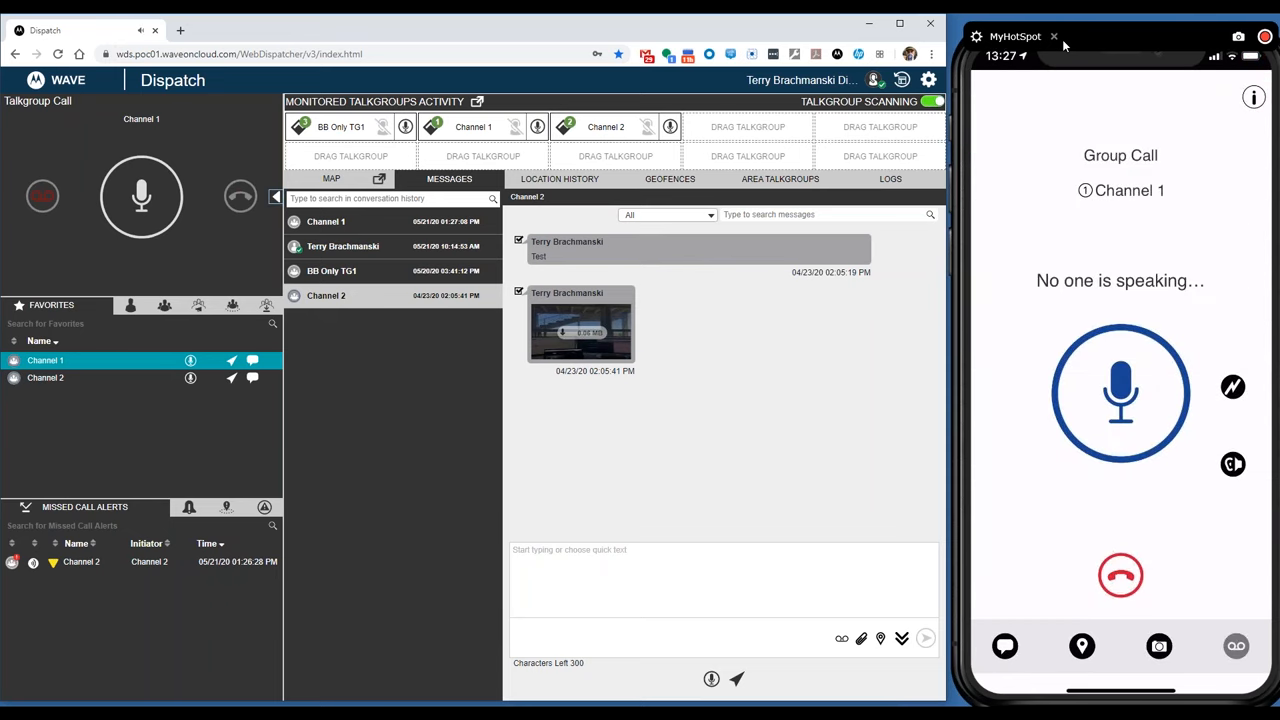
On the phone, open the Channel 1 talkgroup and its camera.
{"action": "left_click", "coordinate": [1120, 575]}
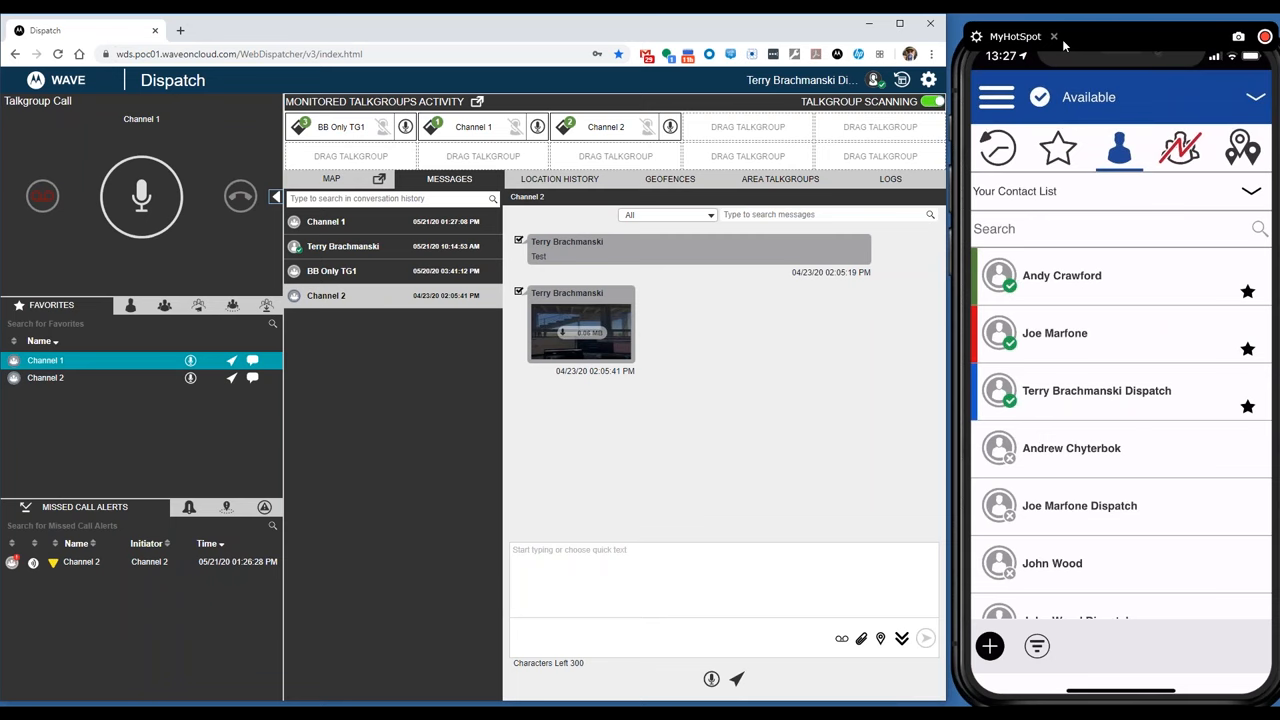
{"action": "left_click", "coordinate": [1180, 148]}
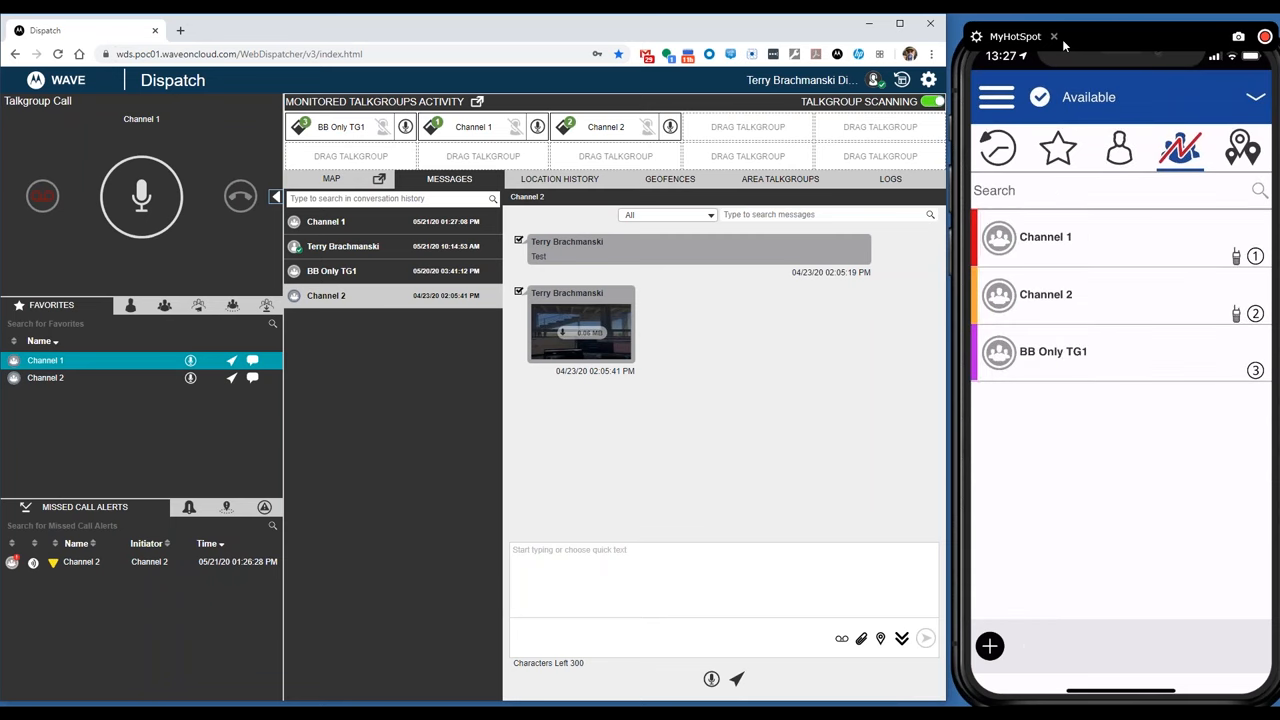
{"action": "left_click", "coordinate": [1045, 237]}
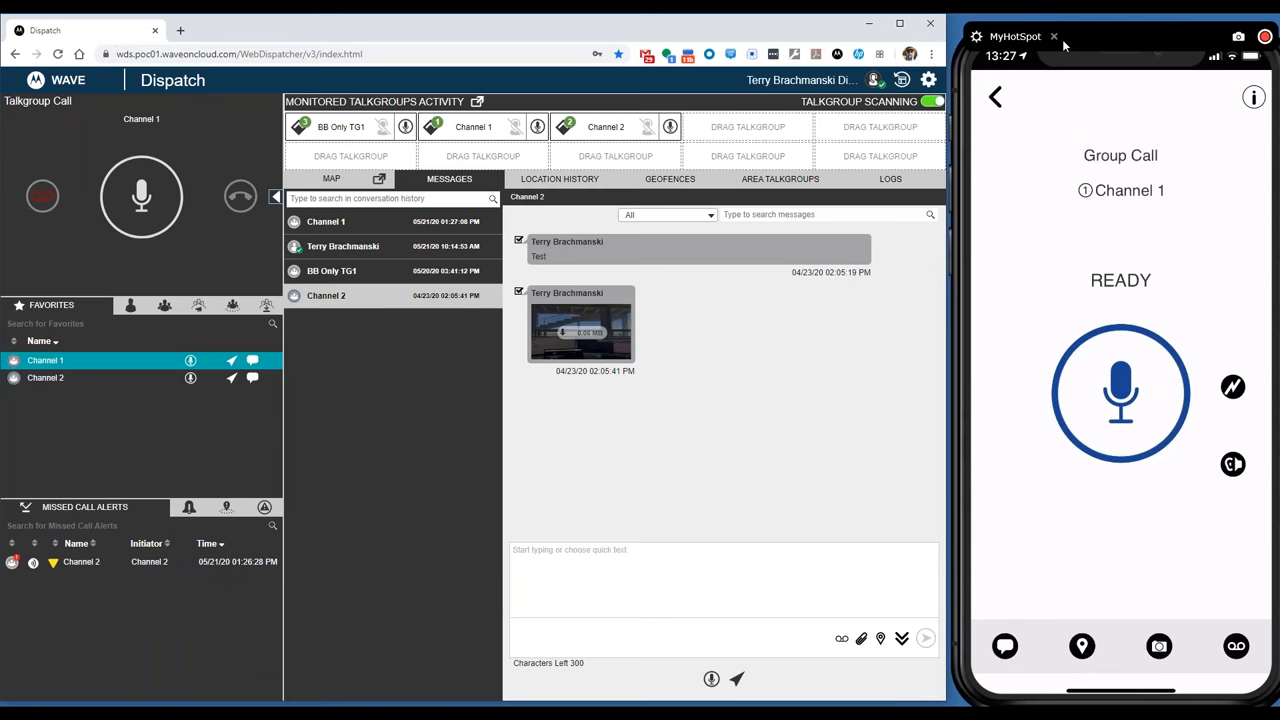
{"action": "left_click", "coordinate": [1159, 646]}
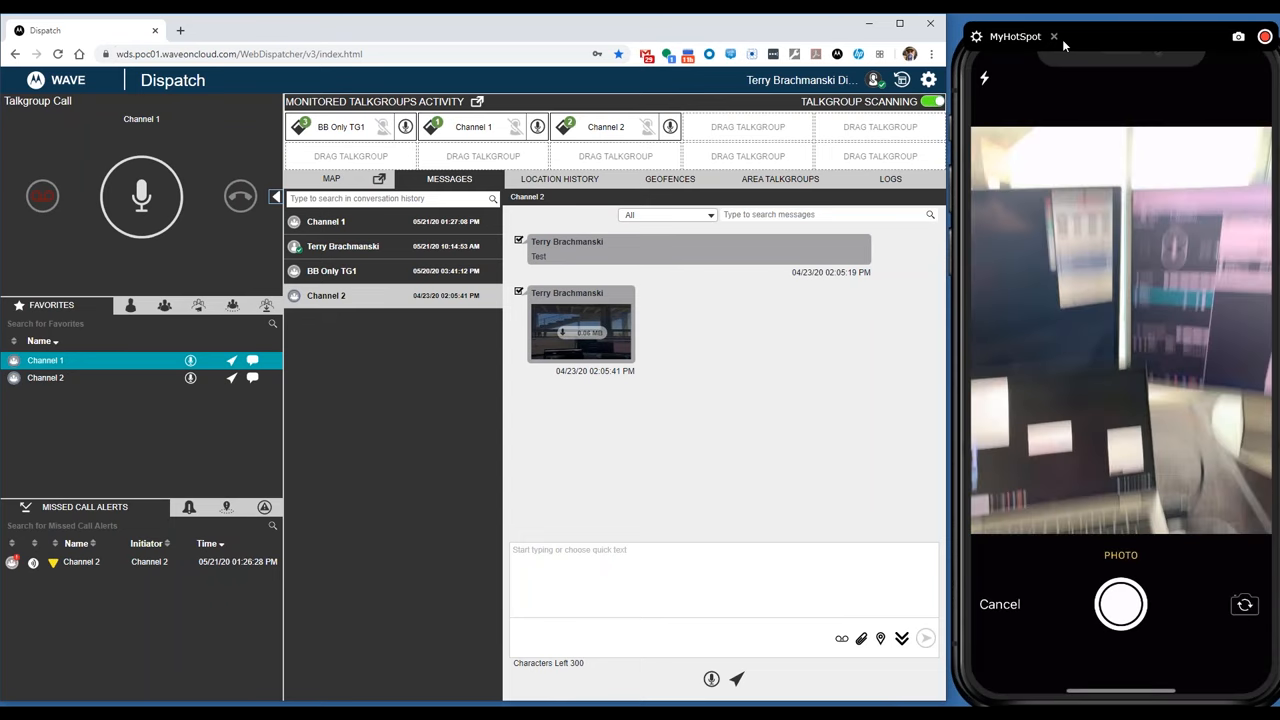
Take and send a photo to Channel 1, then view it full size in Dispatch.
{"action": "left_click", "coordinate": [1120, 603]}
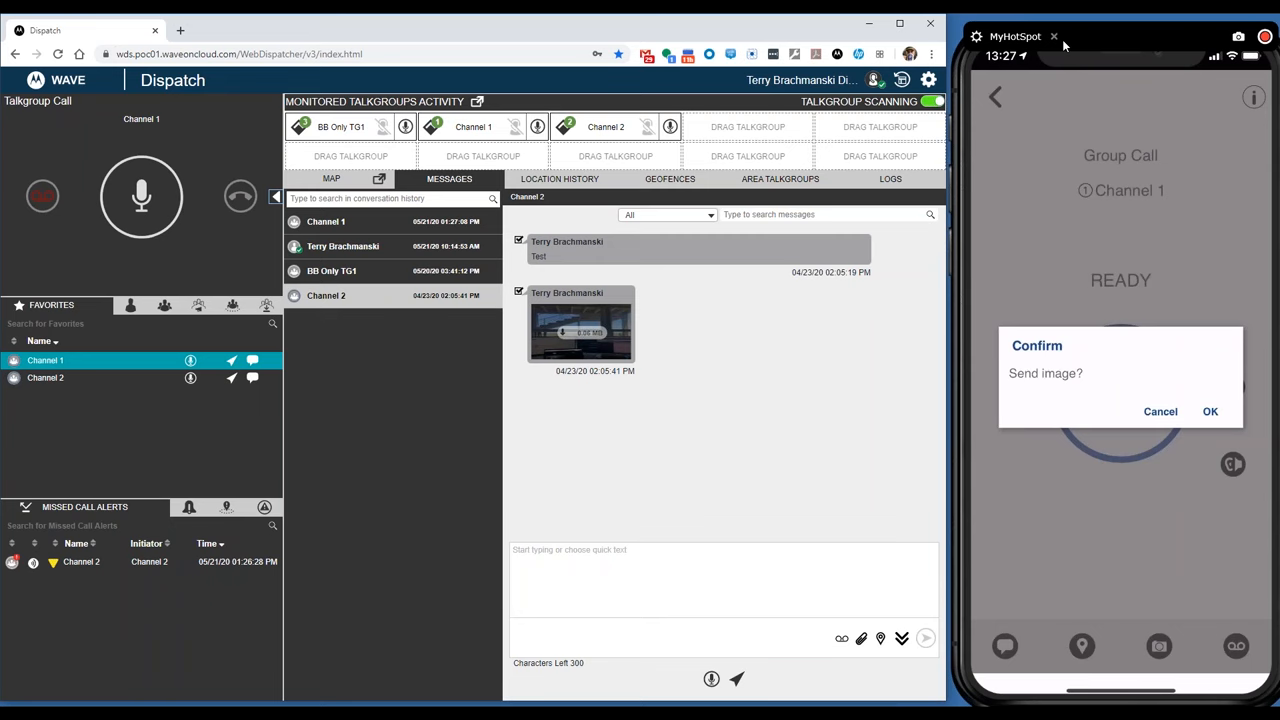
{"action": "left_click", "coordinate": [1210, 411]}
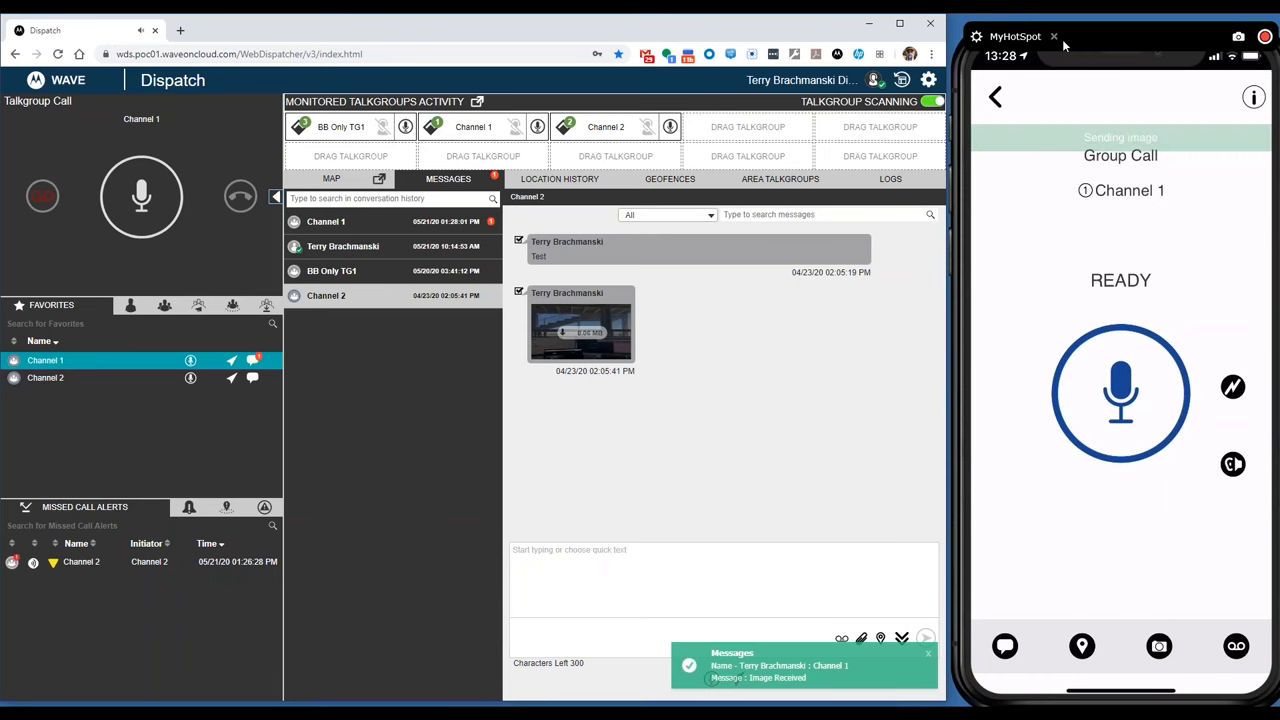
{"action": "left_click", "coordinate": [580, 330]}
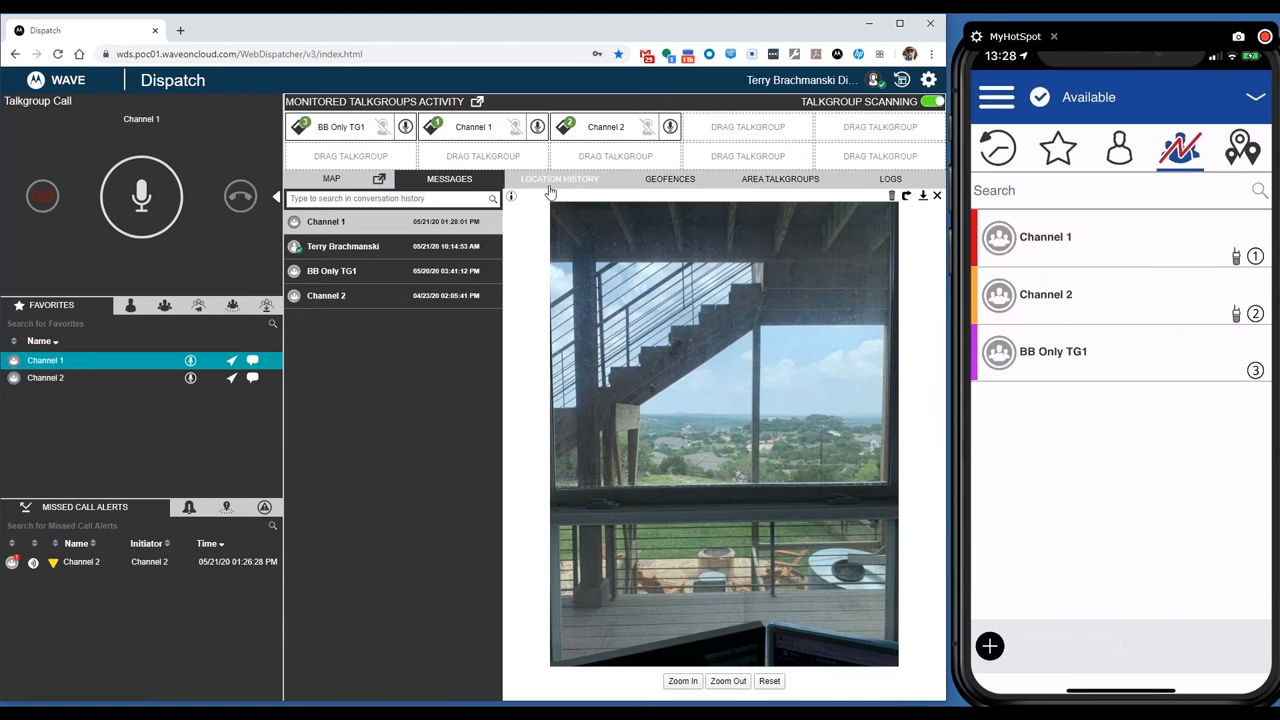
{"action": "left_click", "coordinate": [560, 179]}
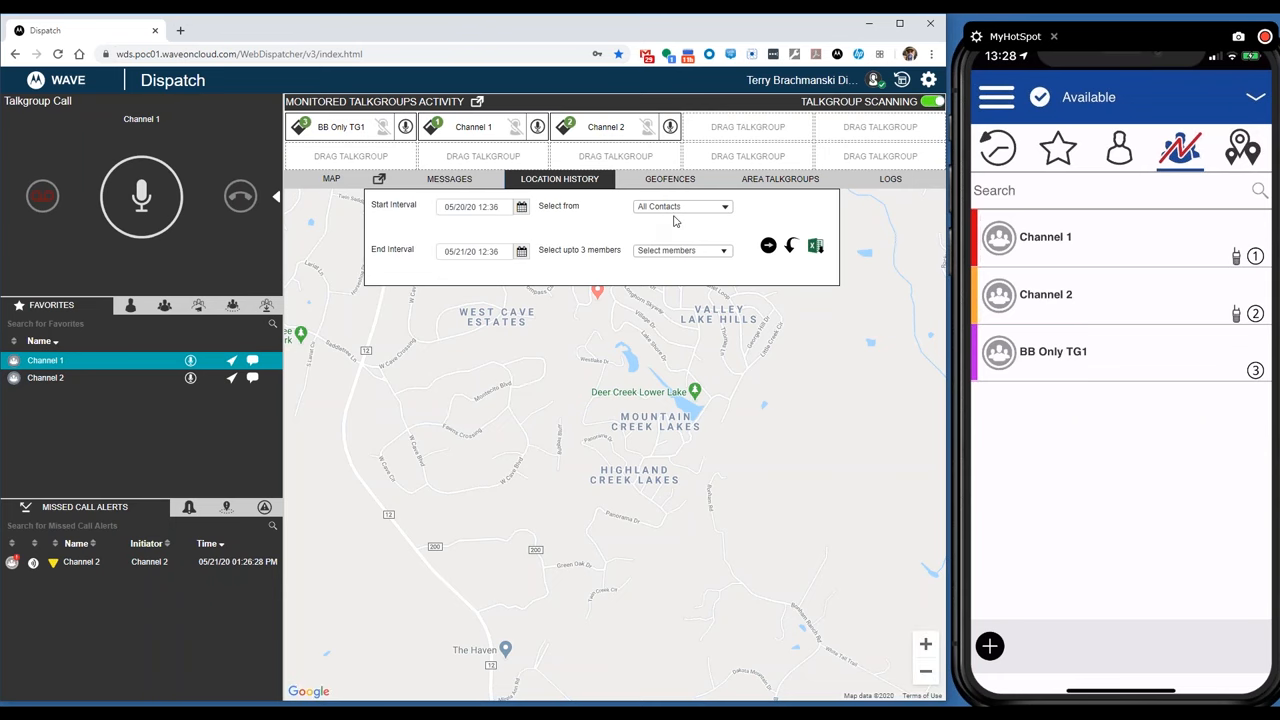
Plot one member's location history and add a second member to the selection.
{"action": "left_click", "coordinate": [681, 250]}
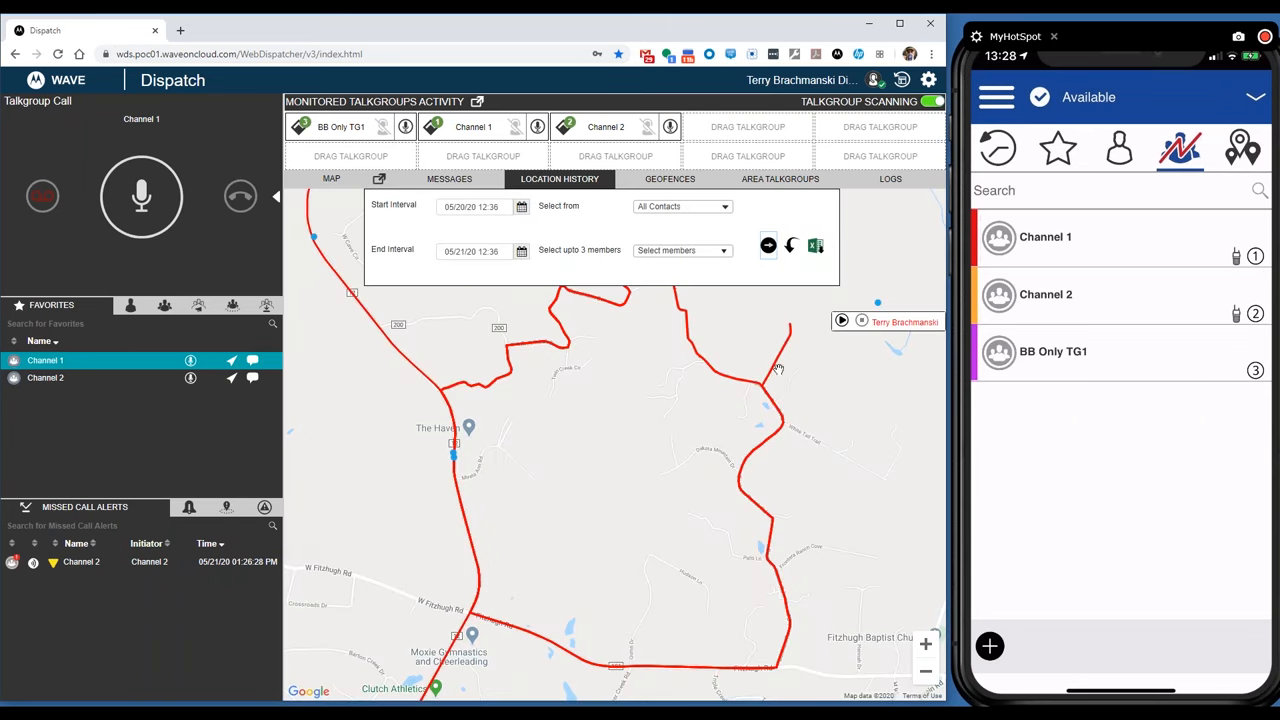
{"action": "mouse_move", "coordinate": [665, 432]}
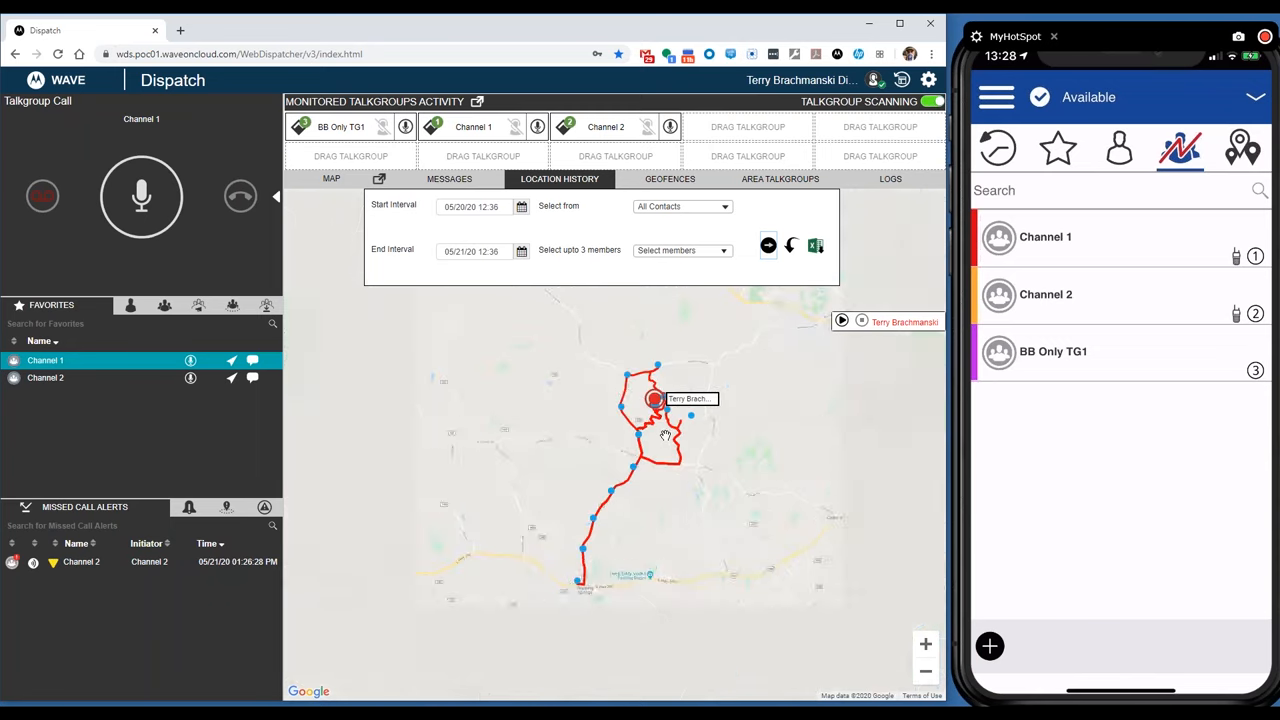
{"action": "left_click", "coordinate": [682, 250]}
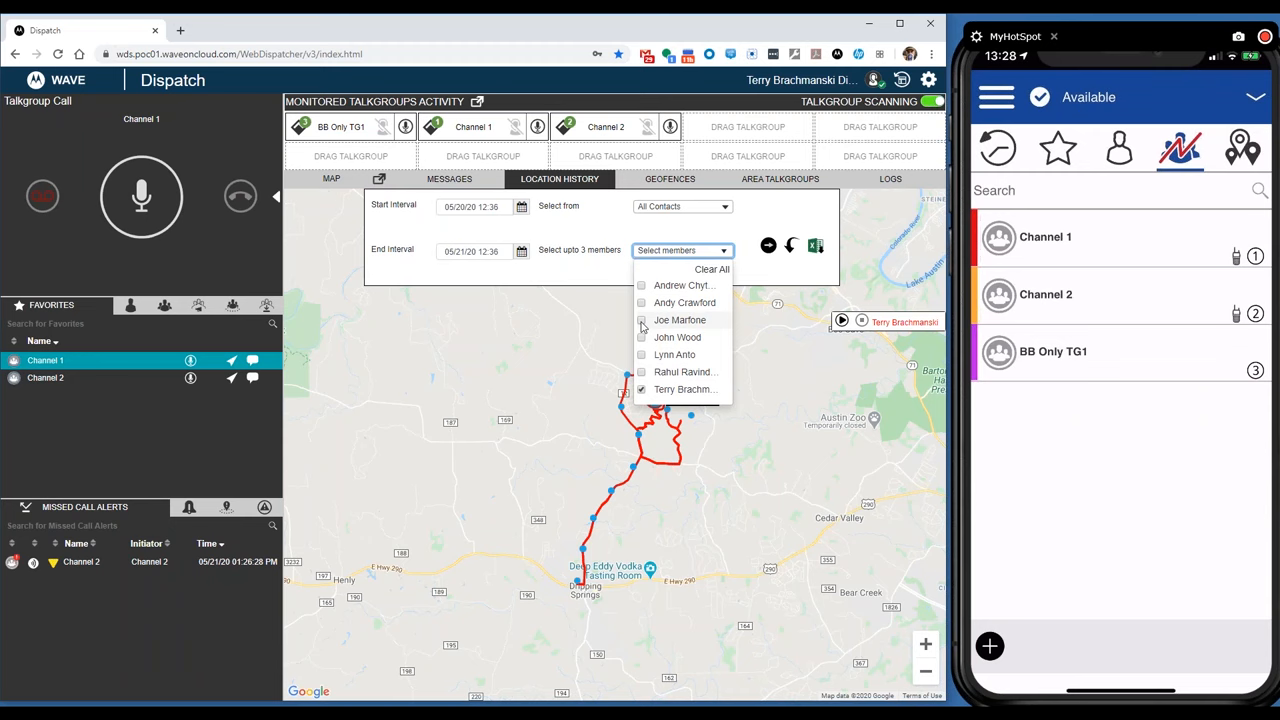
{"action": "left_click", "coordinate": [641, 320]}
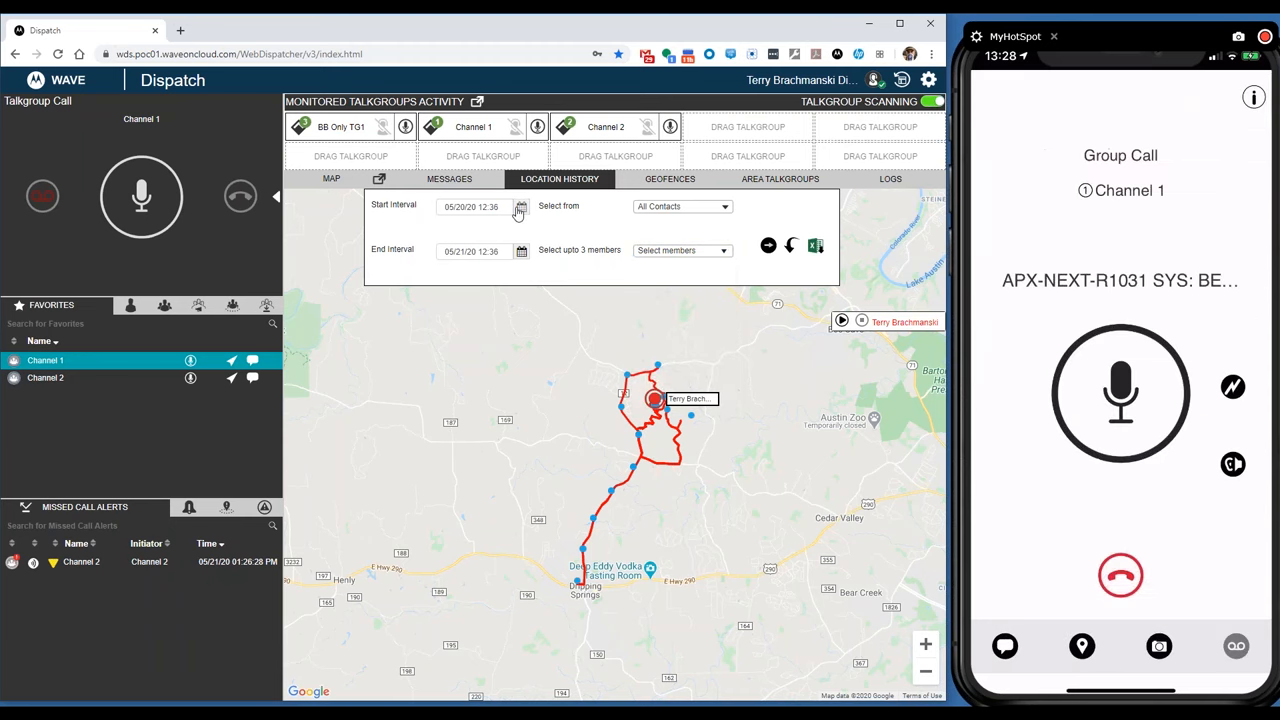
{"action": "left_click", "coordinate": [521, 207]}
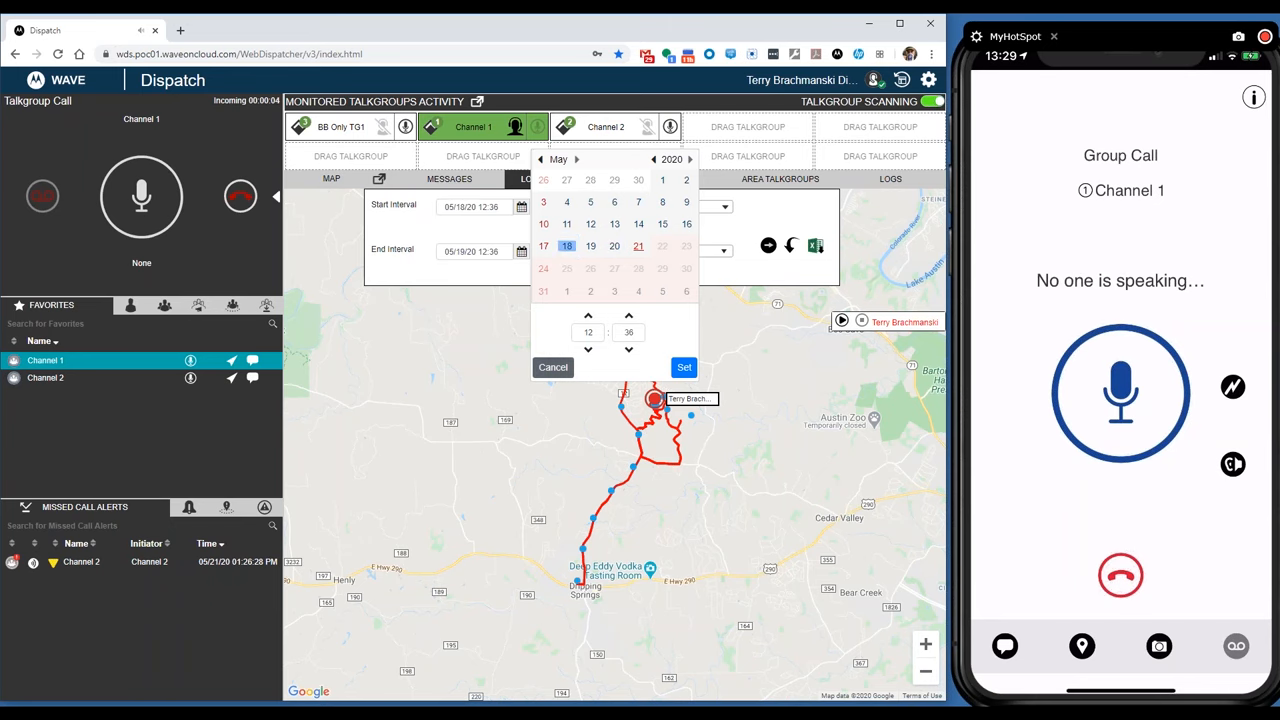
{"action": "left_click", "coordinate": [684, 367]}
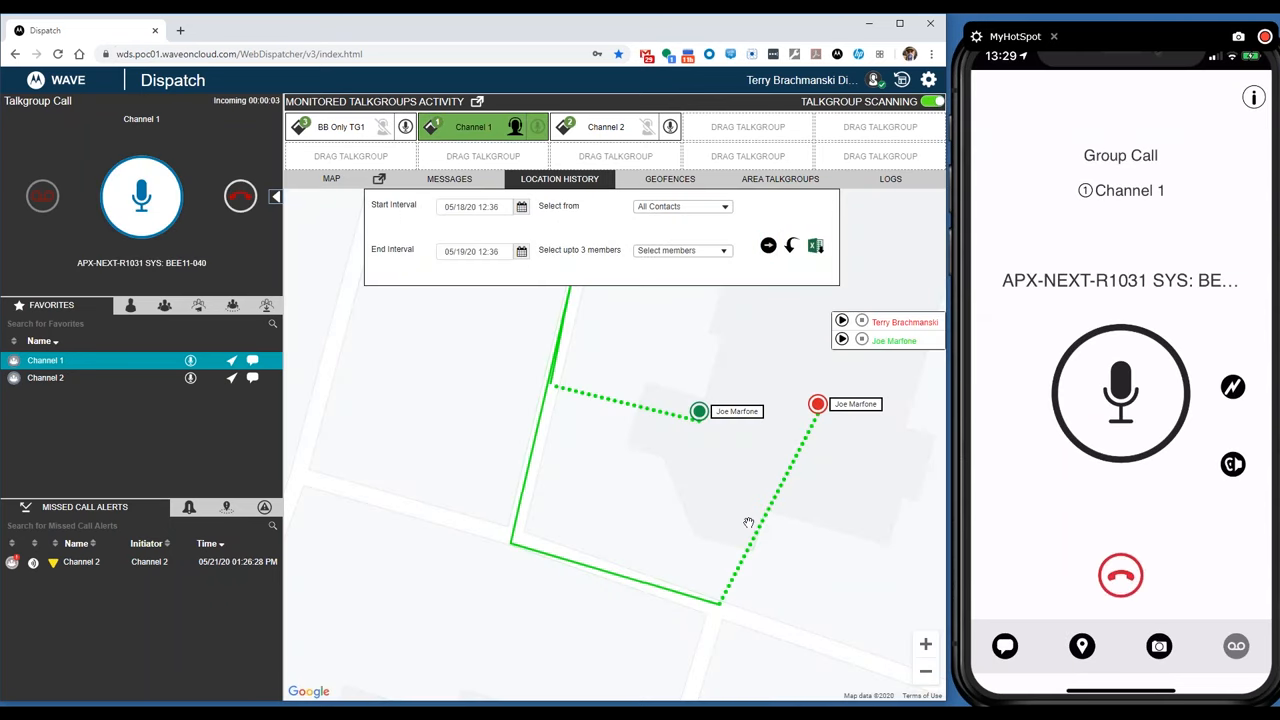
{"action": "left_click", "coordinate": [1120, 575]}
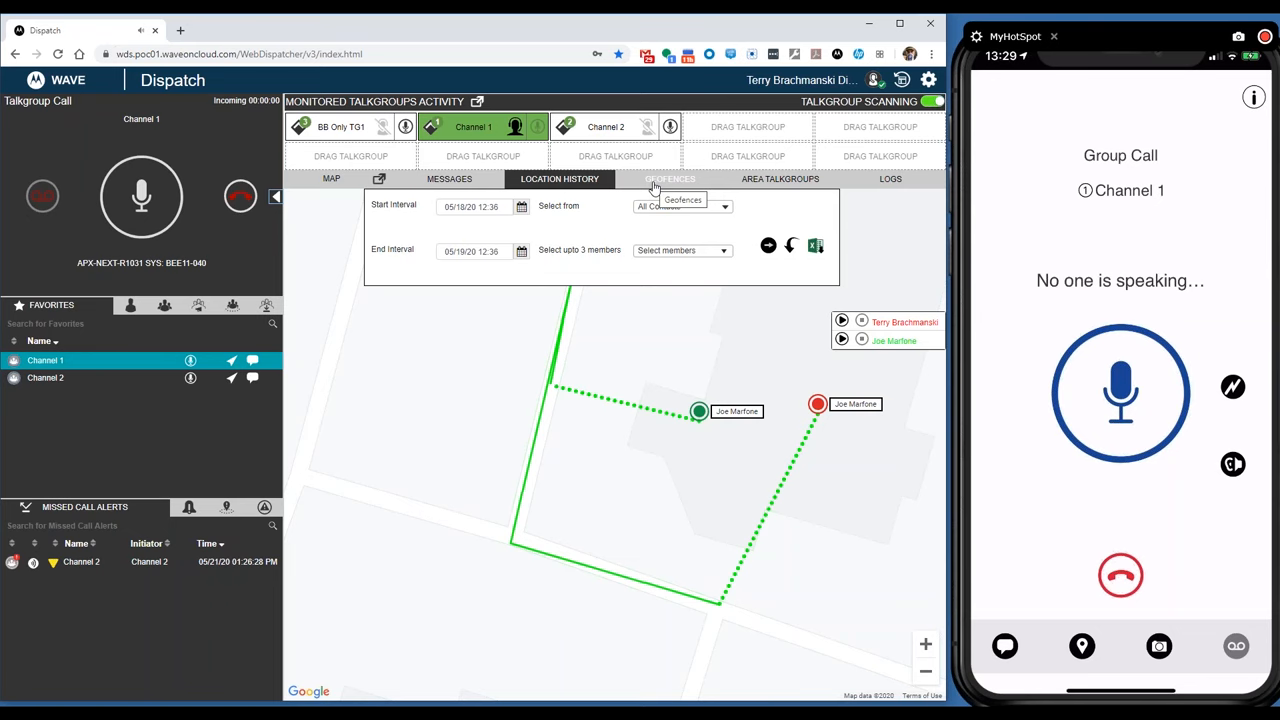
{"action": "left_click", "coordinate": [669, 178]}
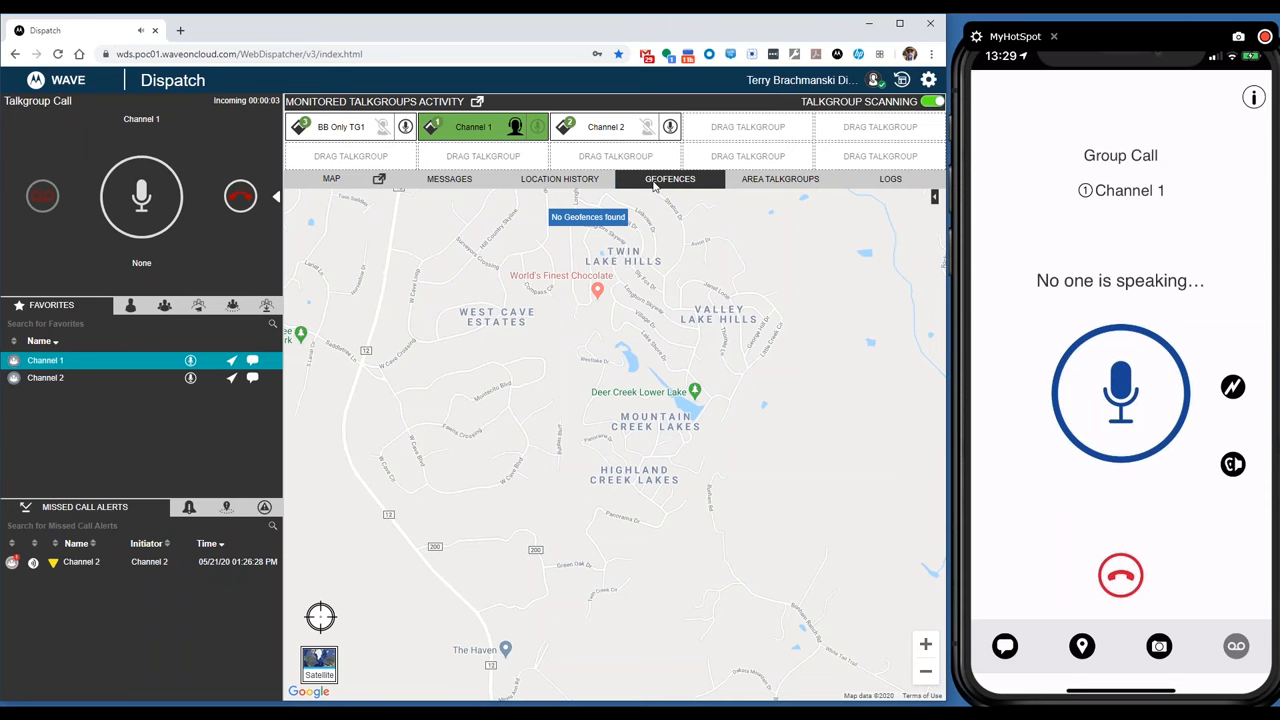
Browse Area Talkgroups, then the Alert, Geofence and Audit Logs, ending on Location Reports.
{"action": "left_click", "coordinate": [1120, 575]}
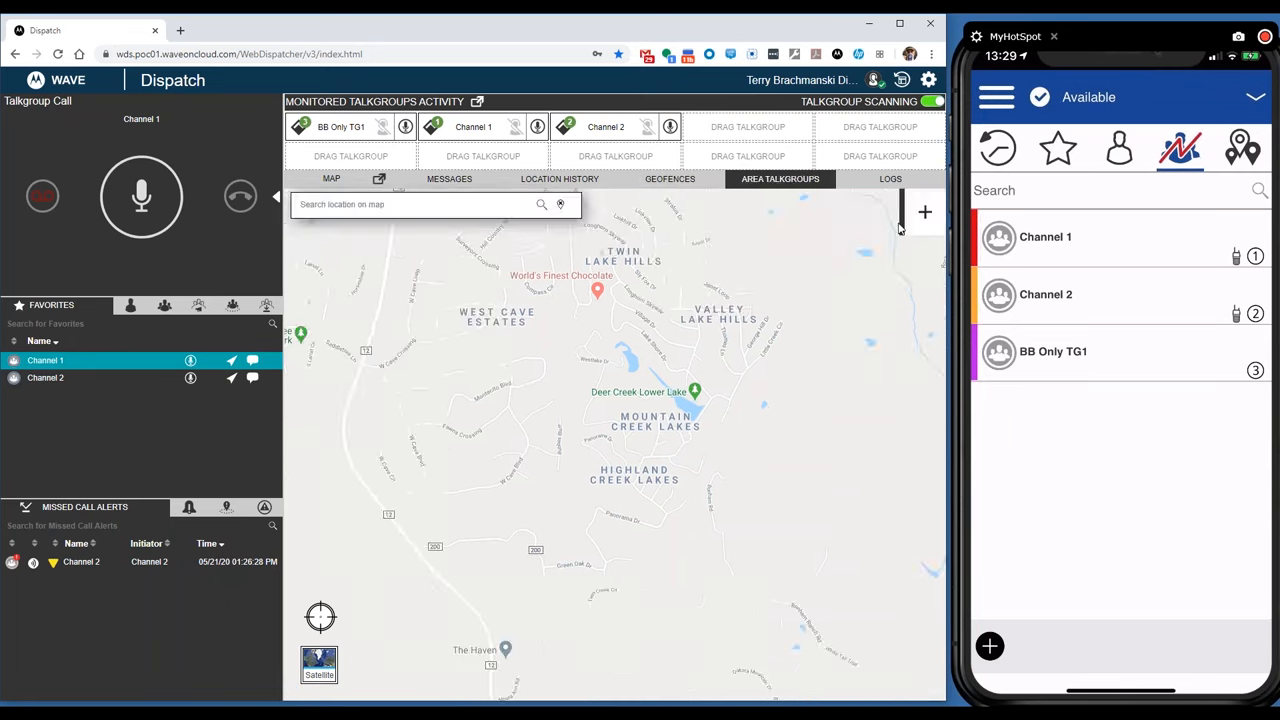
{"action": "left_click", "coordinate": [890, 179]}
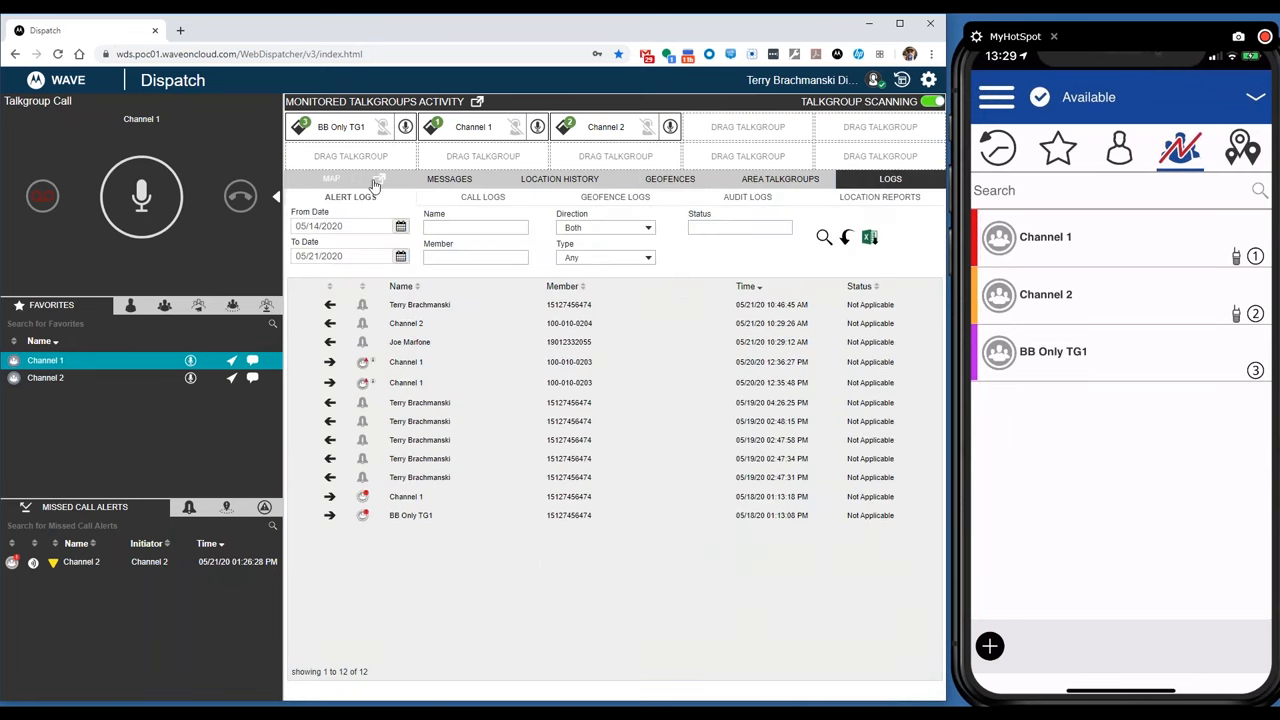
{"action": "mouse_move", "coordinate": [351, 196]}
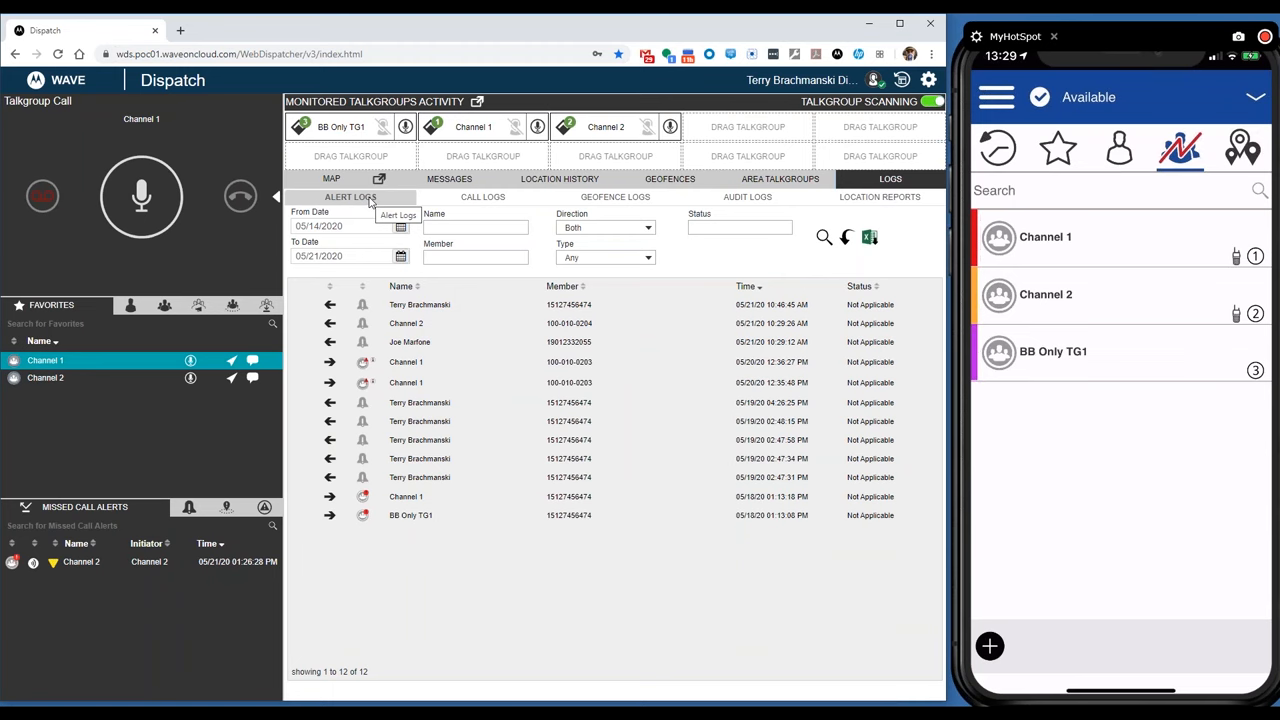
{"action": "left_click", "coordinate": [1046, 294]}
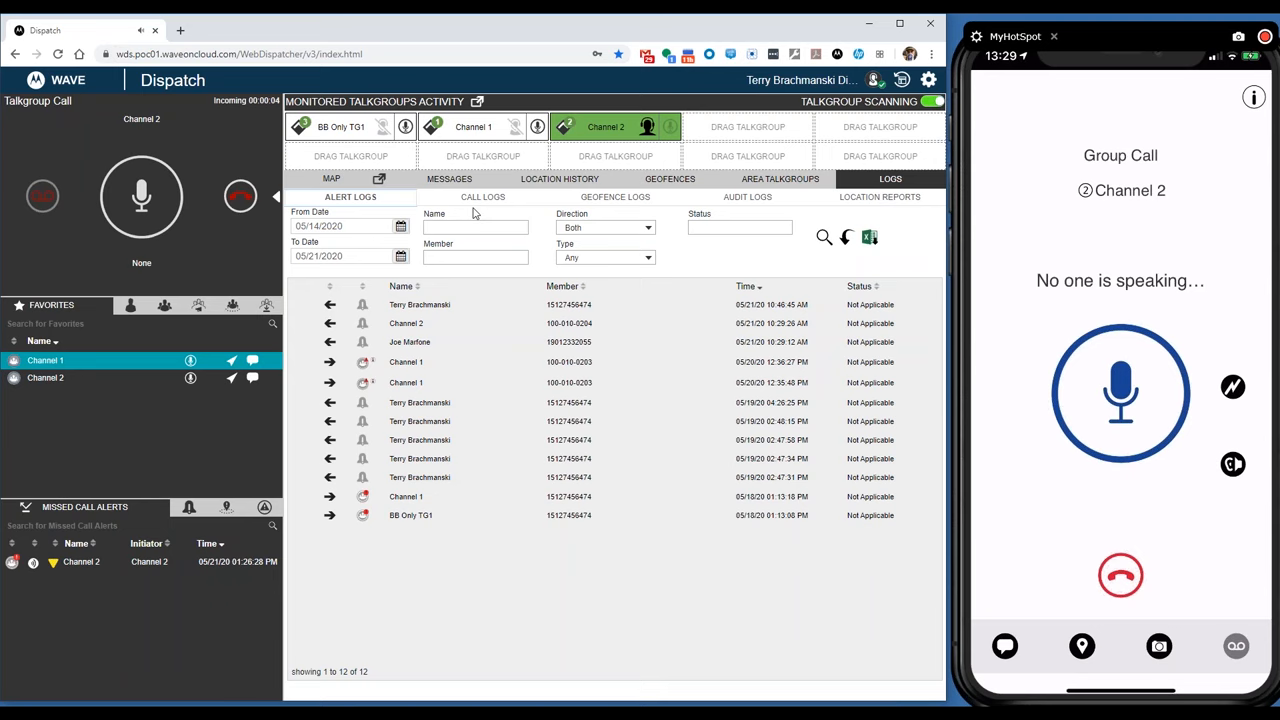
{"action": "left_click", "coordinate": [482, 196]}
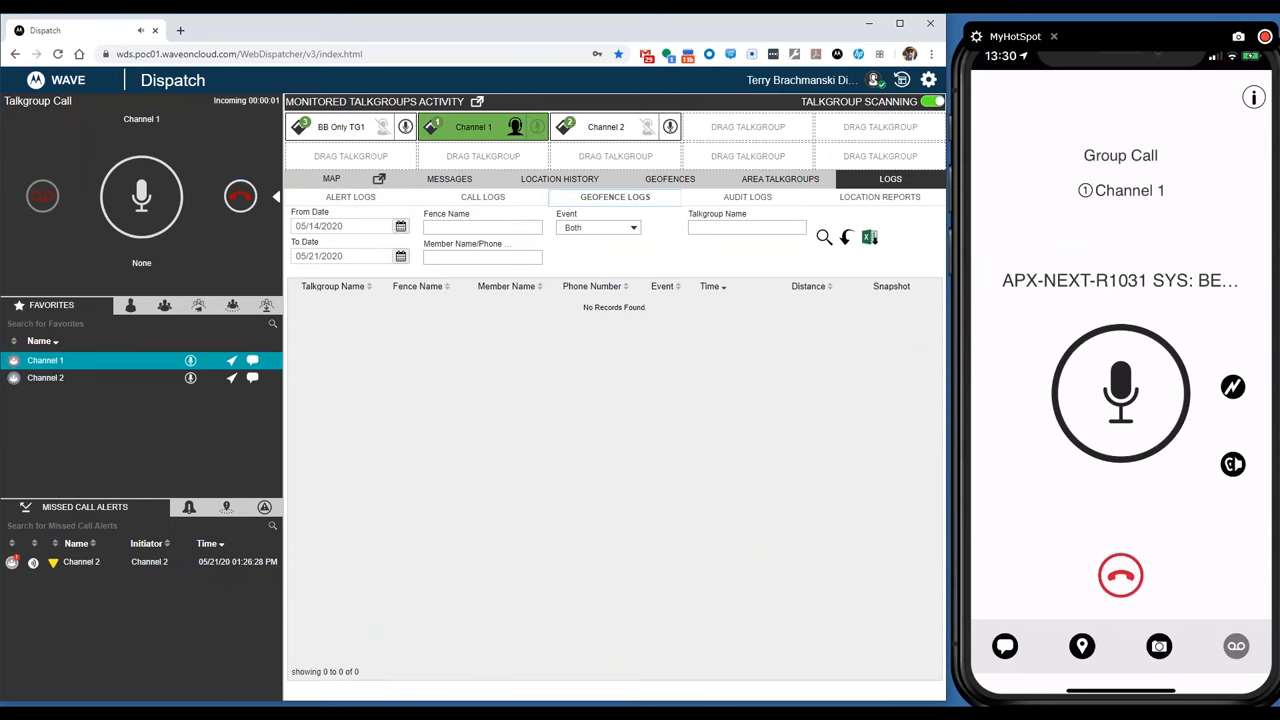
{"action": "left_click", "coordinate": [747, 196]}
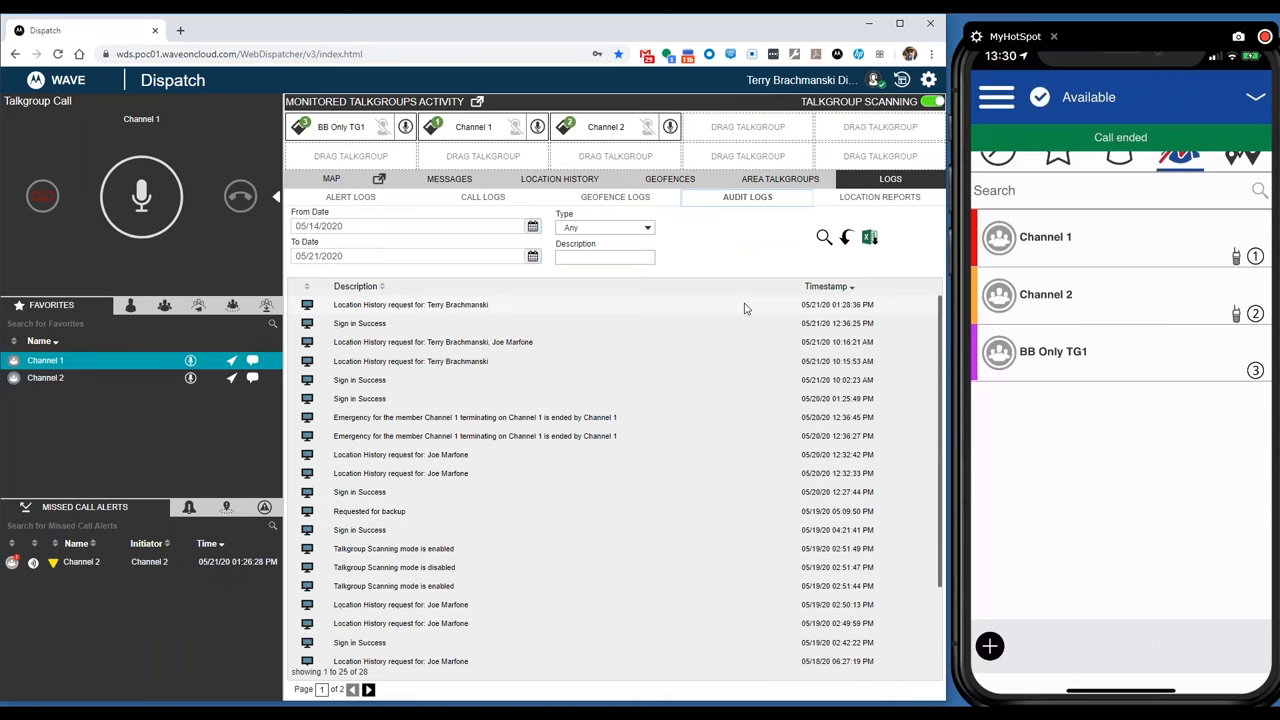
{"action": "left_click", "coordinate": [879, 196]}
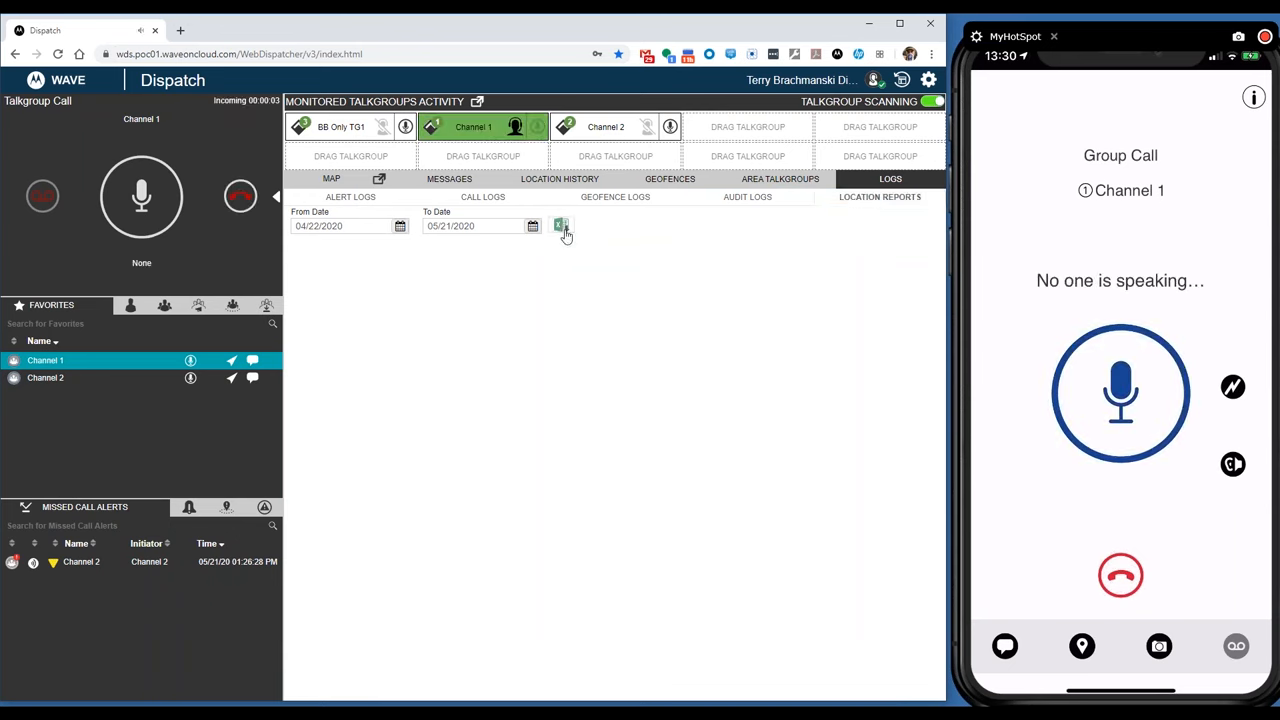
Export the 04/22–05/21/2020 location report to CSV and open the downloaded file.
{"action": "left_click", "coordinate": [561, 225]}
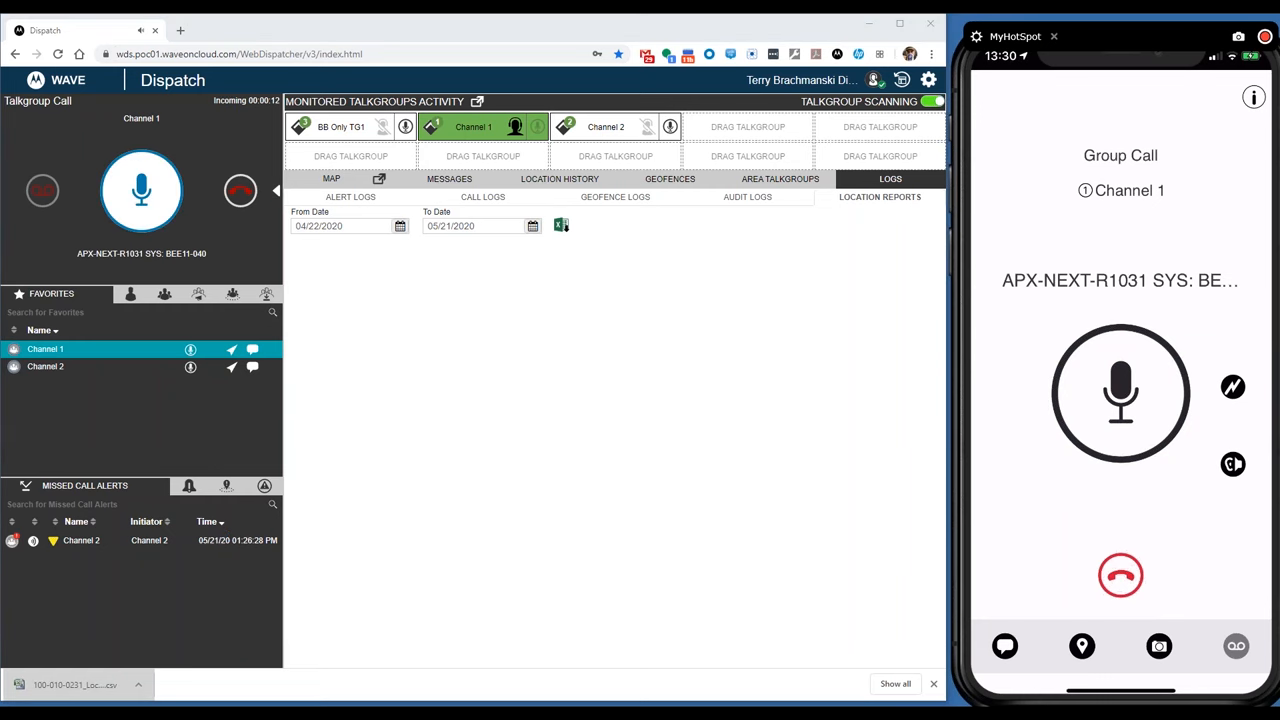
{"action": "left_click", "coordinate": [561, 225]}
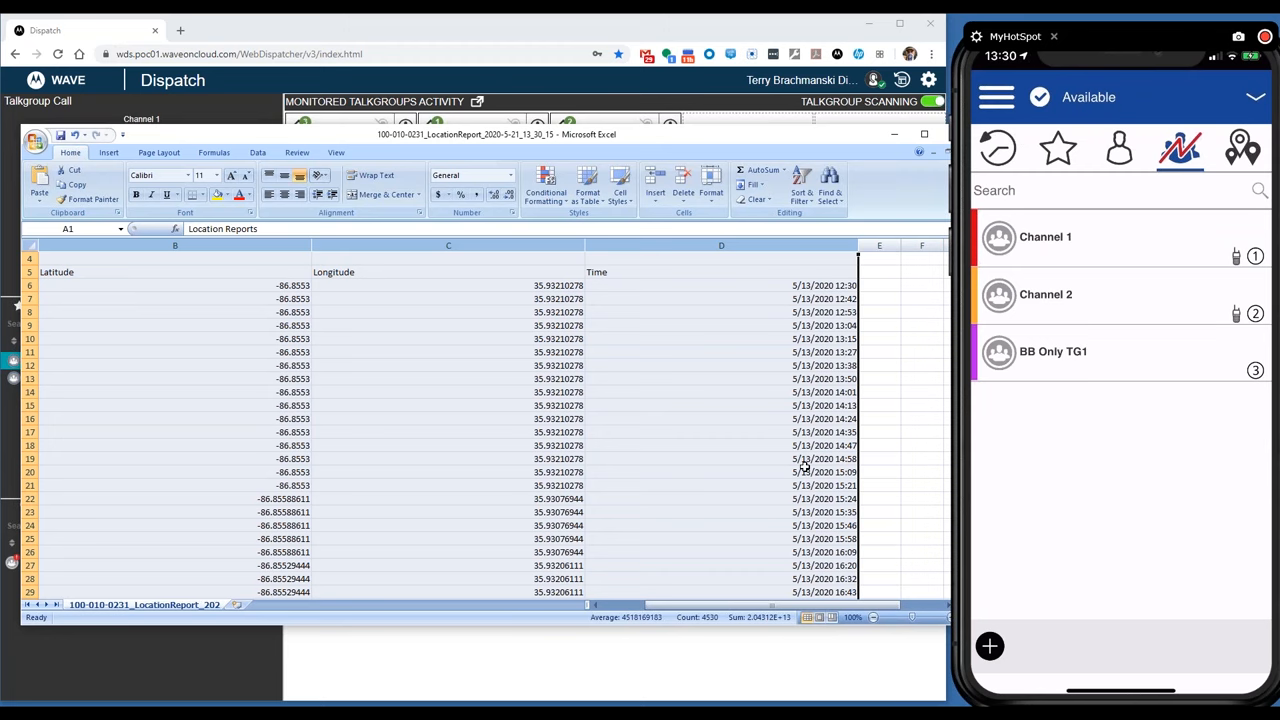
Scroll through the report rows to 05/20/2020, then close the workbook to the save prompt.
{"action": "scroll", "scroll_direction": "down", "scroll_amount": 3}
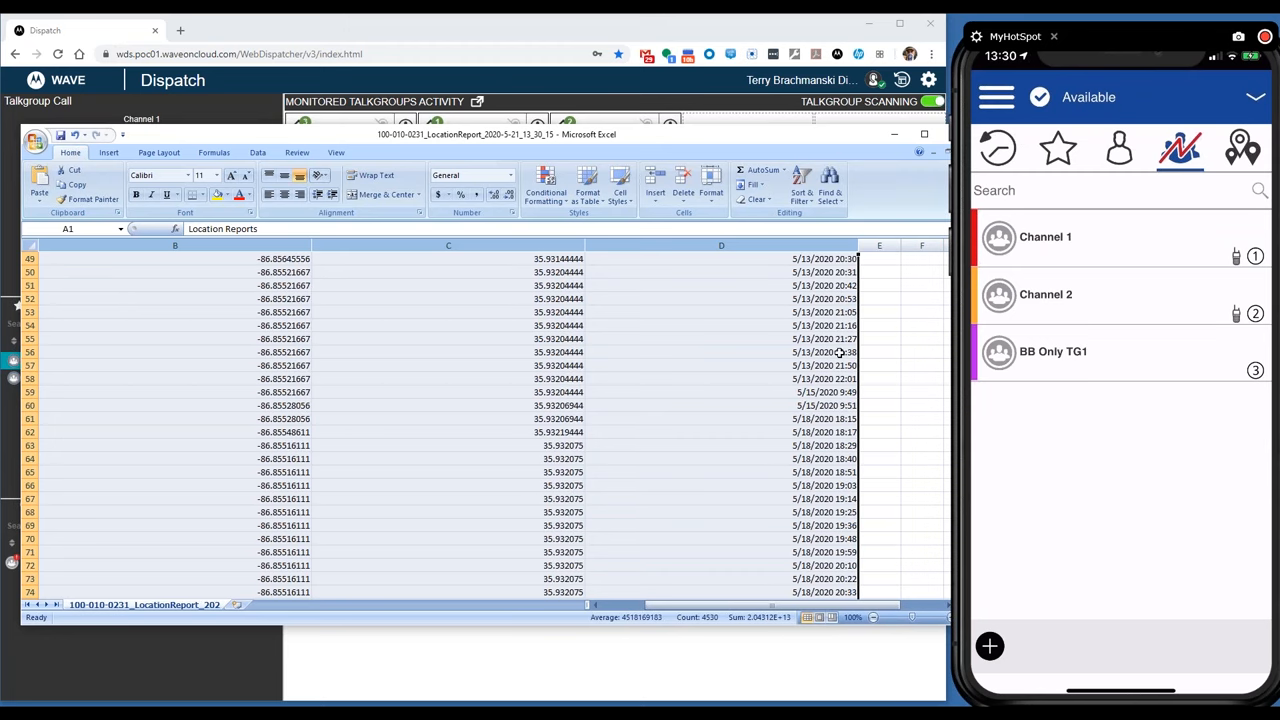
{"action": "scroll", "scroll_direction": "down", "scroll_amount": 3}
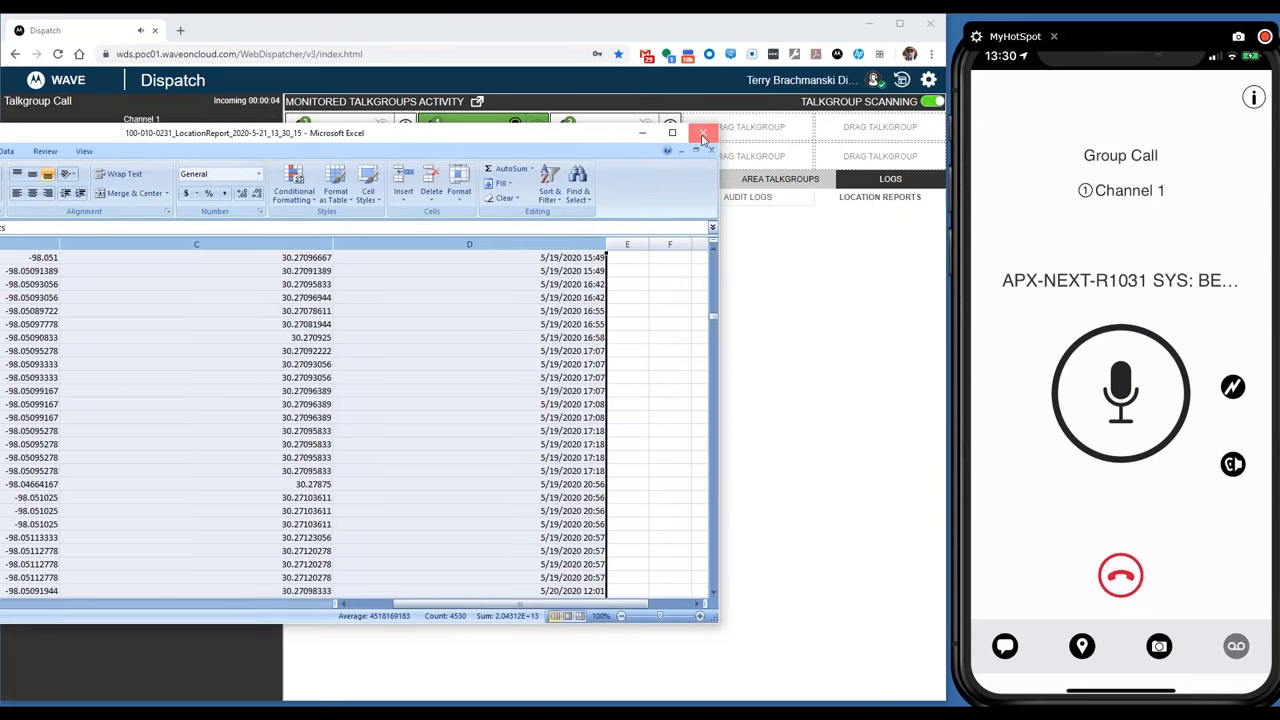
{"action": "left_click", "coordinate": [703, 133]}
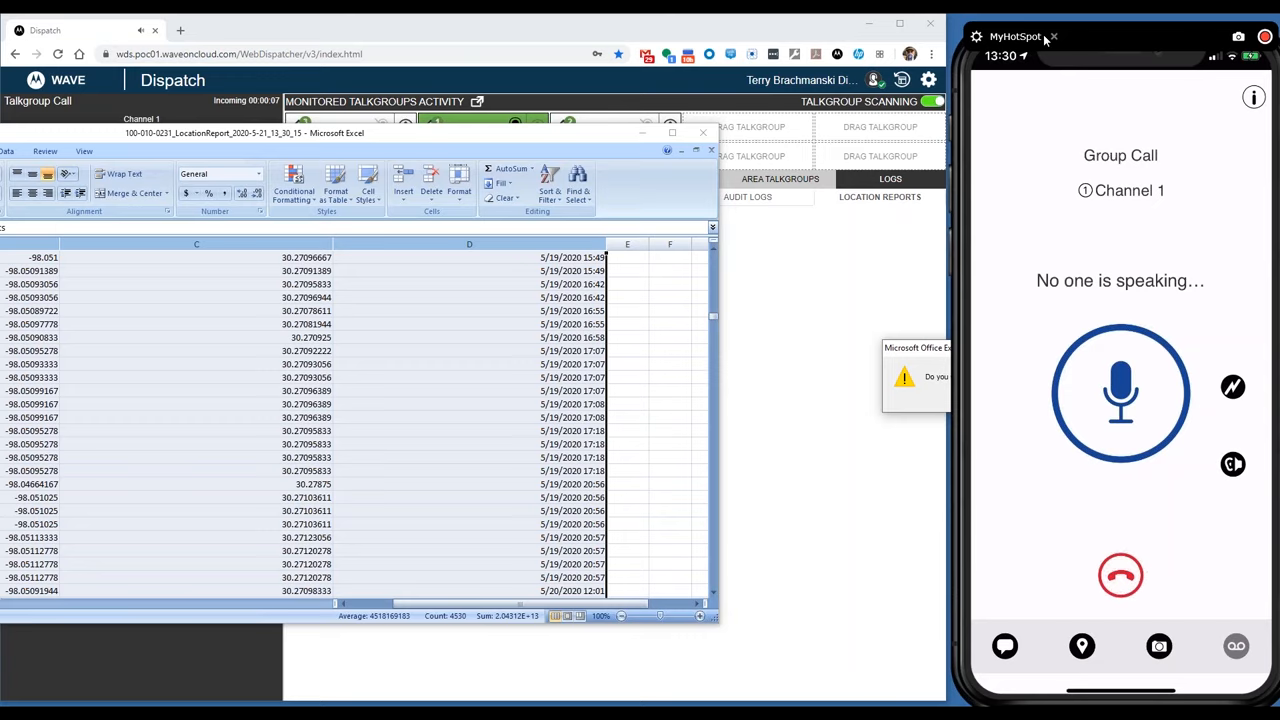